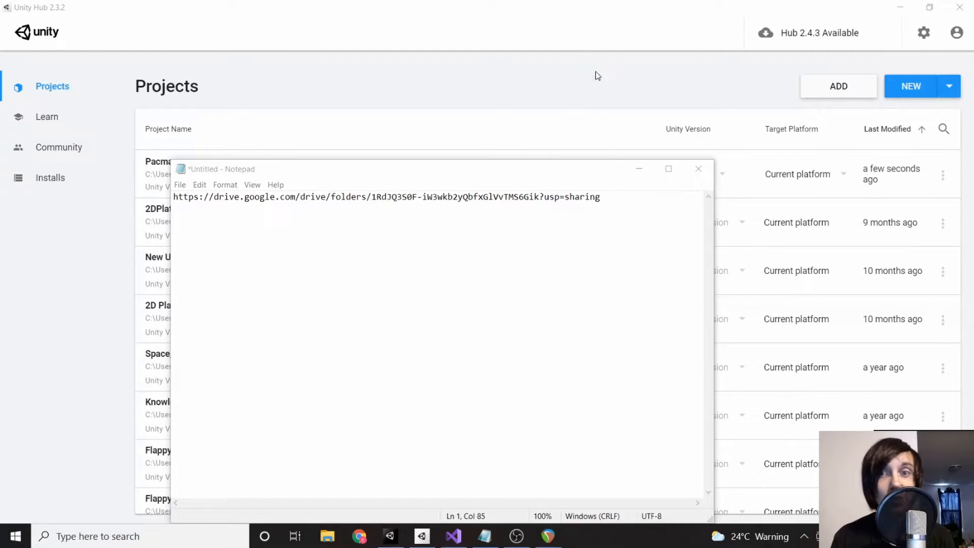
Select the full Google Drive folder link in the Notepad document
left_click_drag(337, 197, 600, 196)
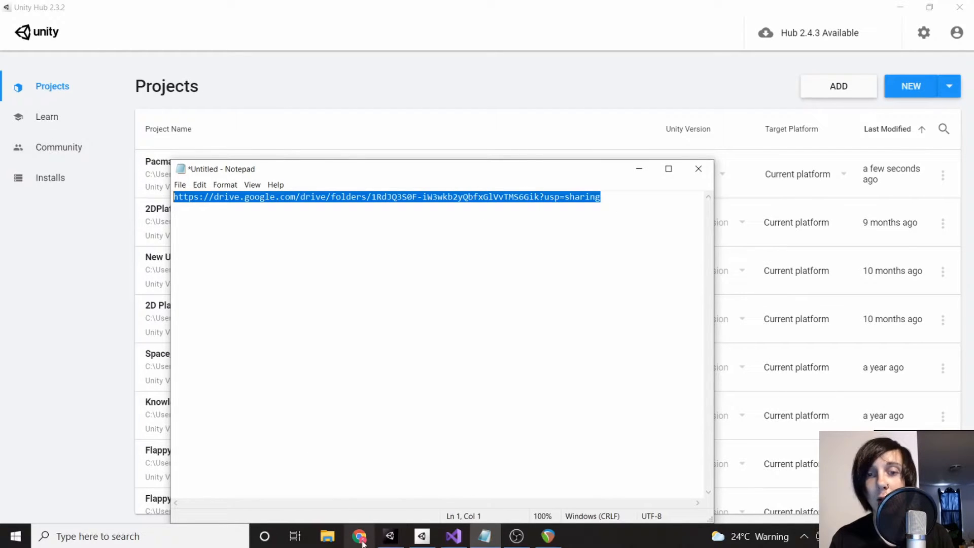
Load the shared Google Drive folder link in Chrome
left_click(359, 537)
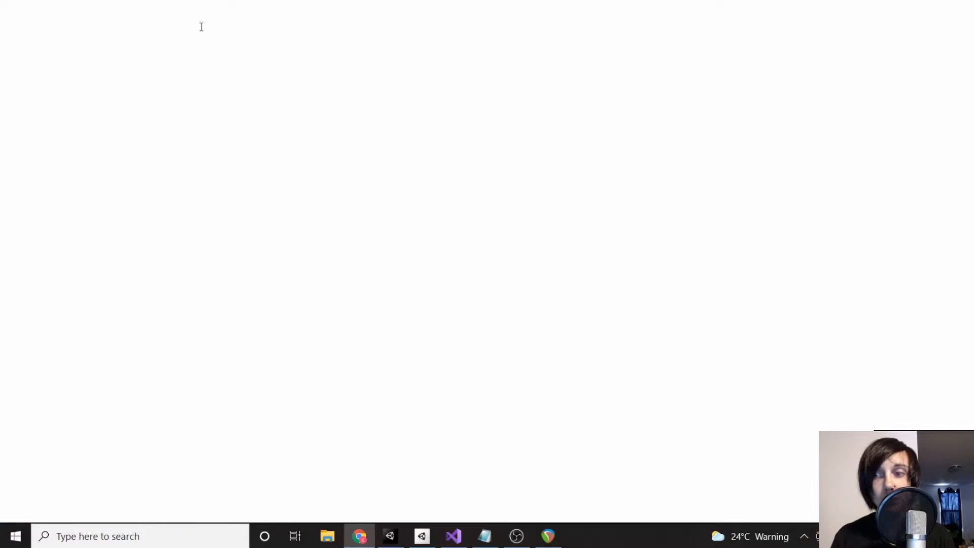
type("https://drive.google.com/drive/folders/1RdJQ3S0F-iW3wkb2yQbfxGlVvTMS6Gik?usp=sharing")
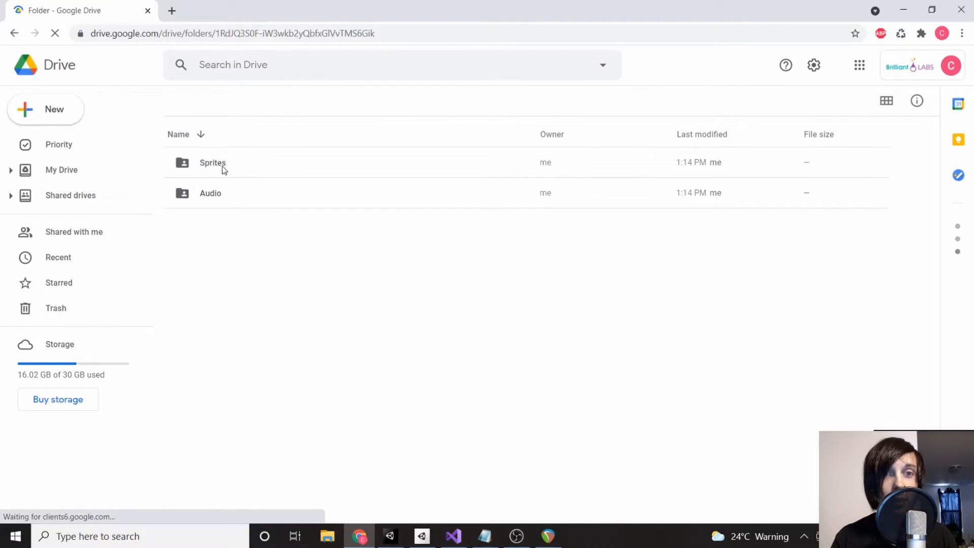
Open the Sprites folder to list its Pac-Man, ghost, pellet and map PNGs
left_click(212, 162)
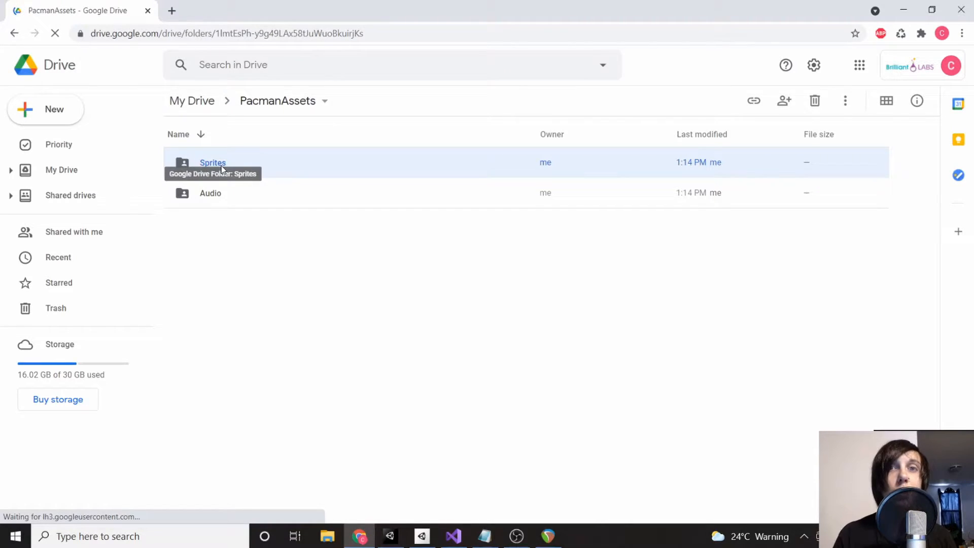
double_click(213, 162)
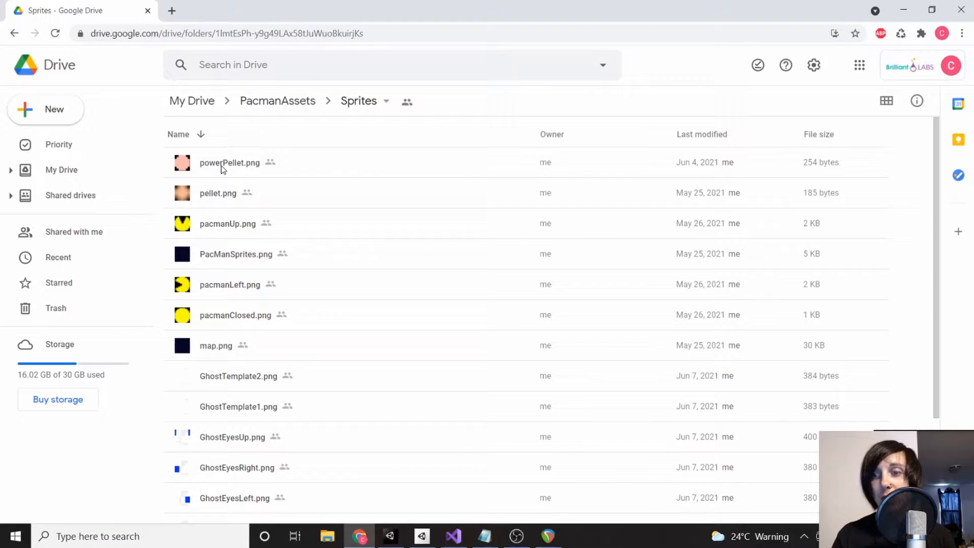
mouse_move(353, 225)
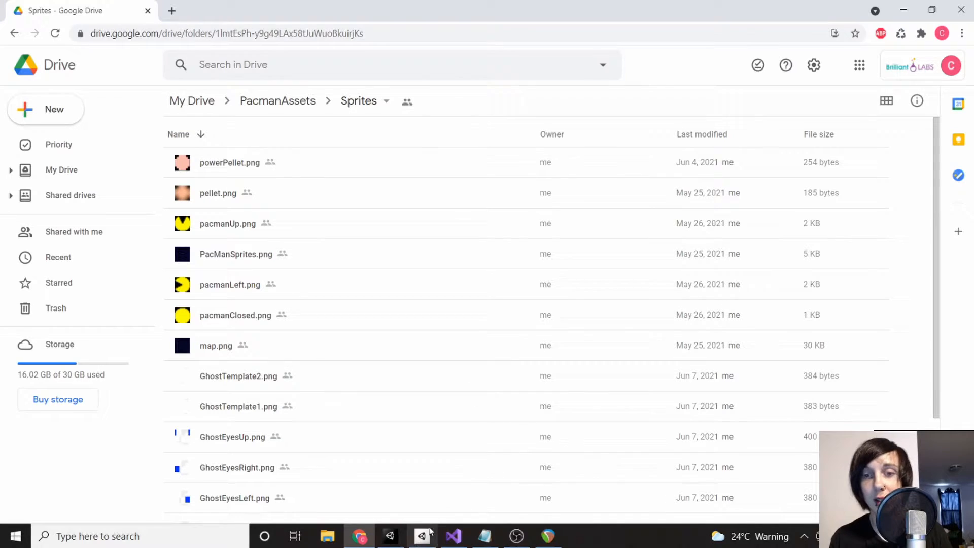
Bring Unity Hub's Projects list, with the Pacman project, to the front
left_click(422, 536)
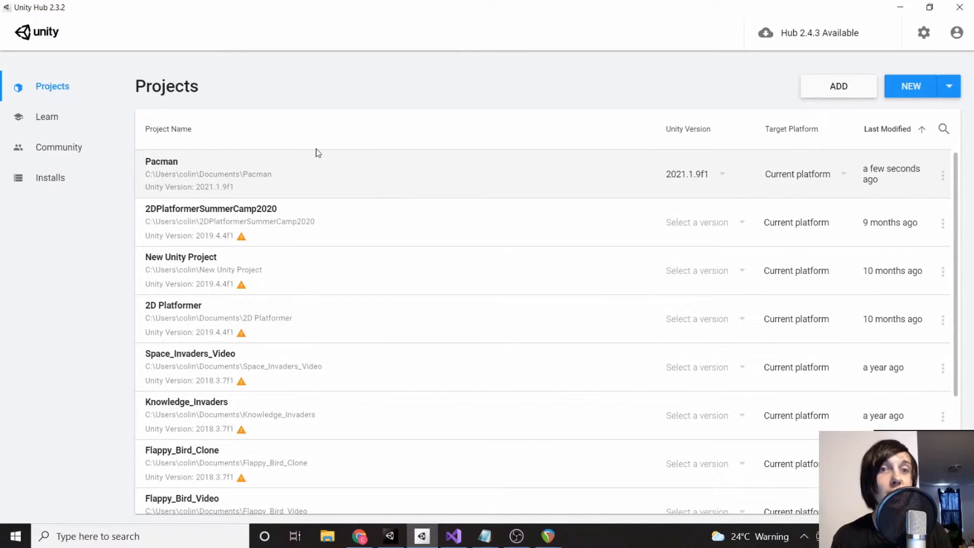
mouse_move(292, 188)
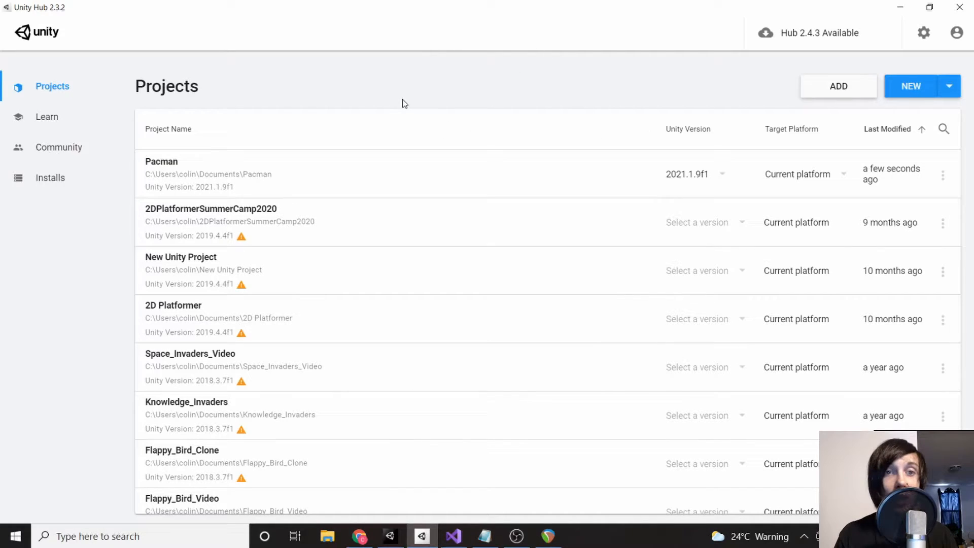
mouse_move(612, 176)
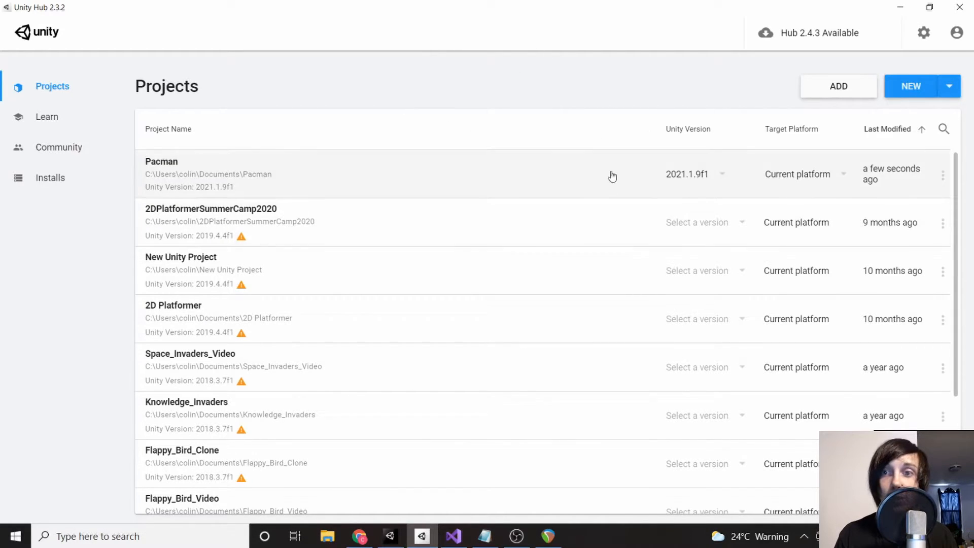
mouse_move(691, 100)
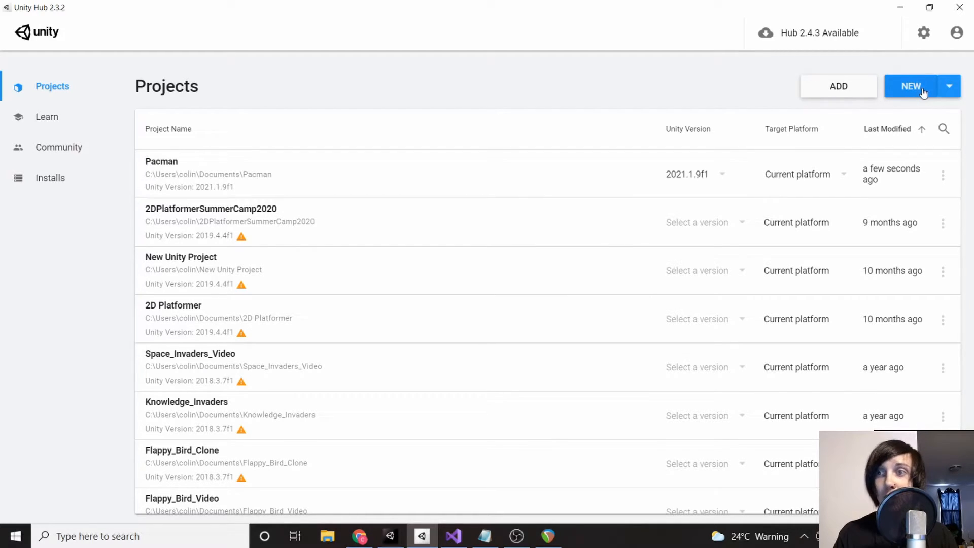
Create a new 3D Unity project named PacmanTutorial
left_click(911, 86)
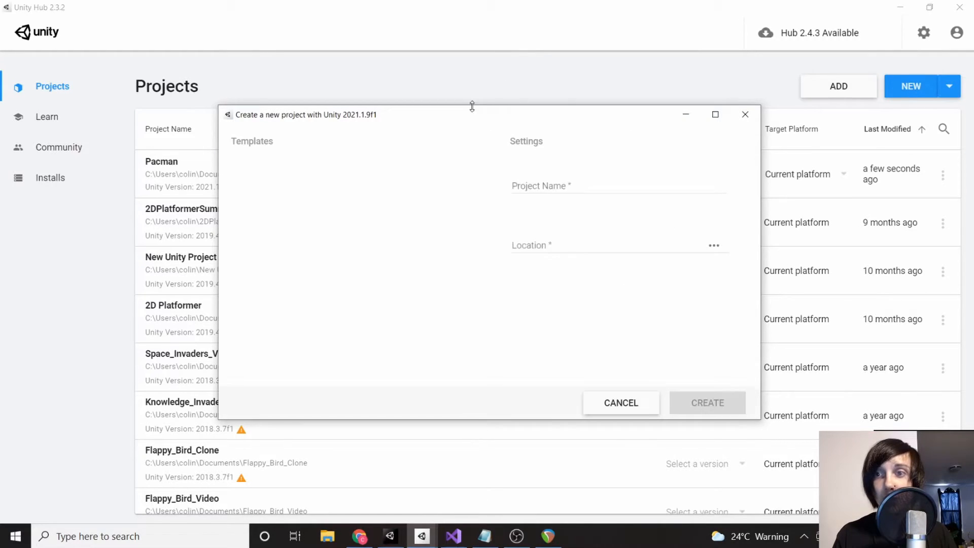
left_click(618, 185)
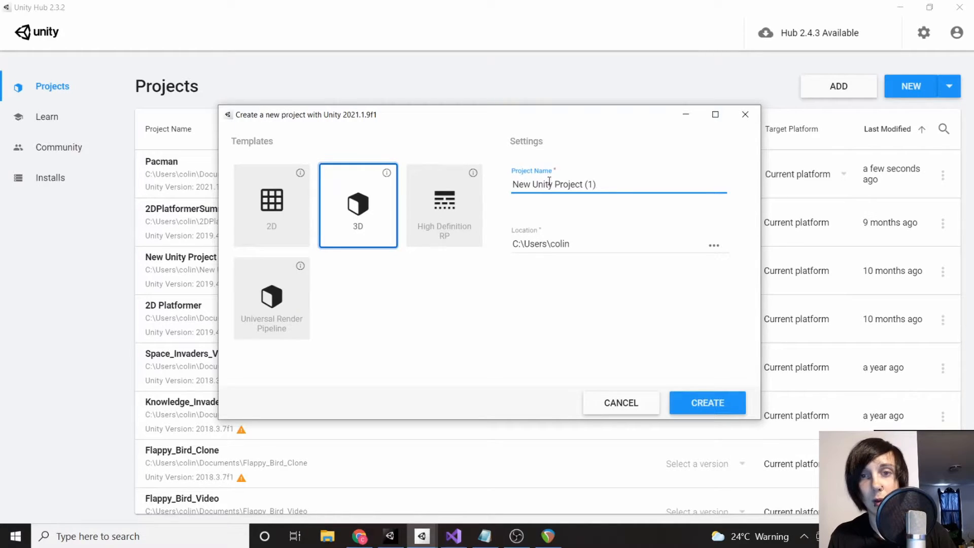
type("P")
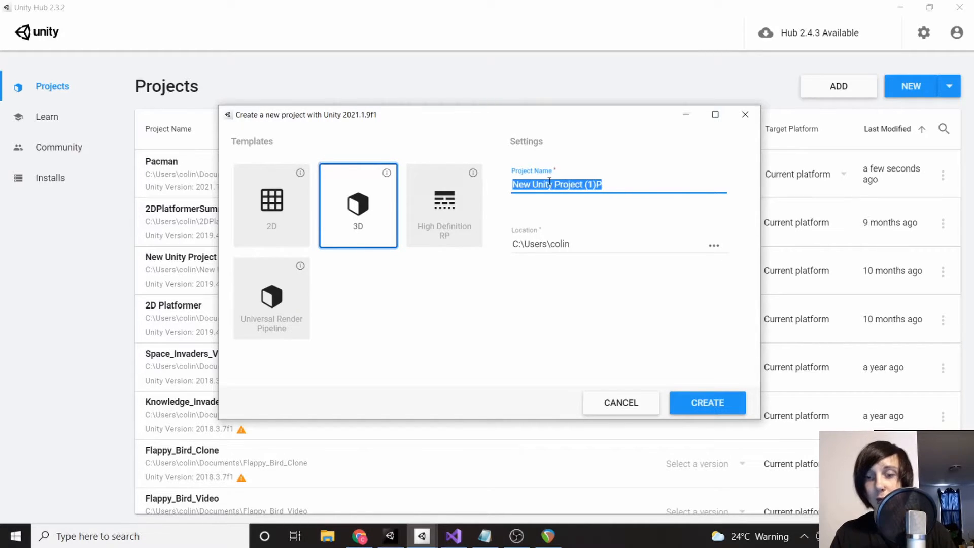
type("PacmanTutori")
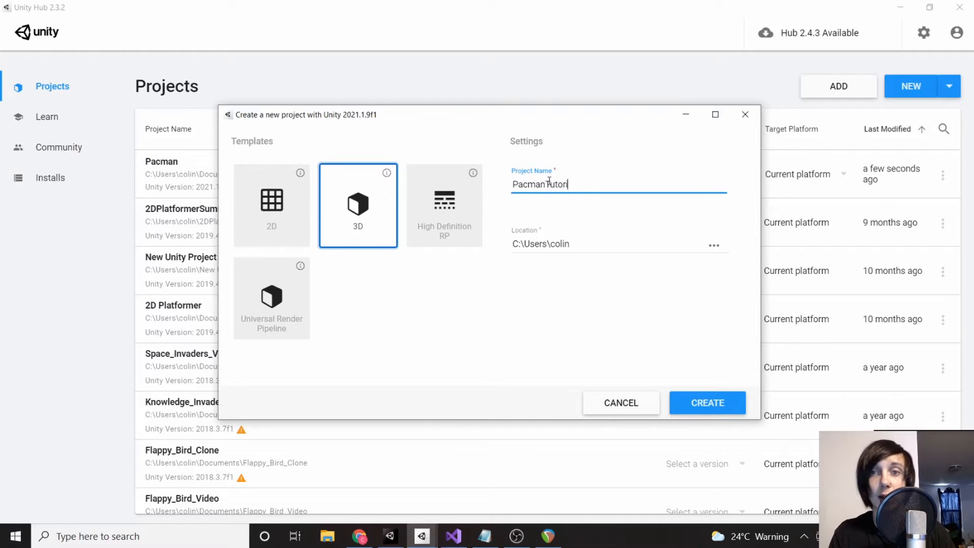
type("al")
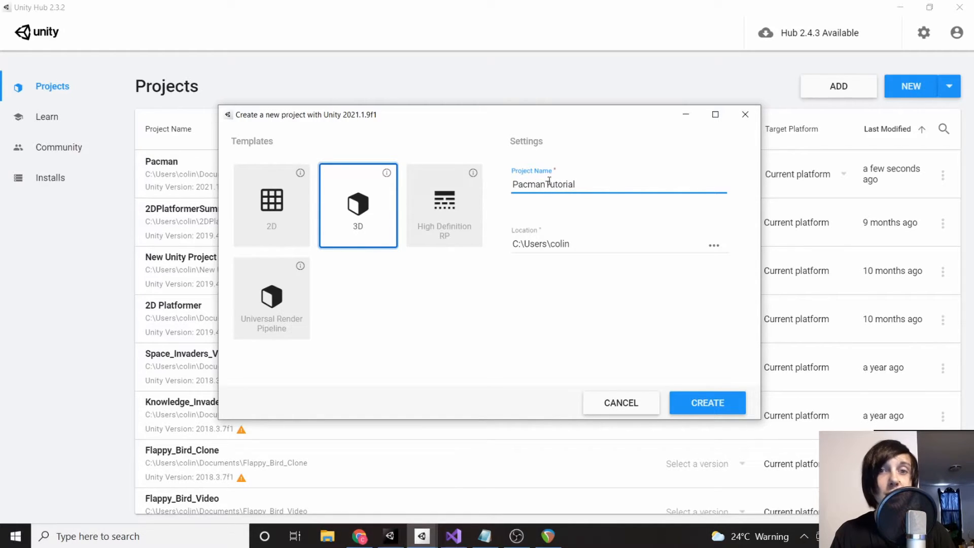
left_click(271, 205)
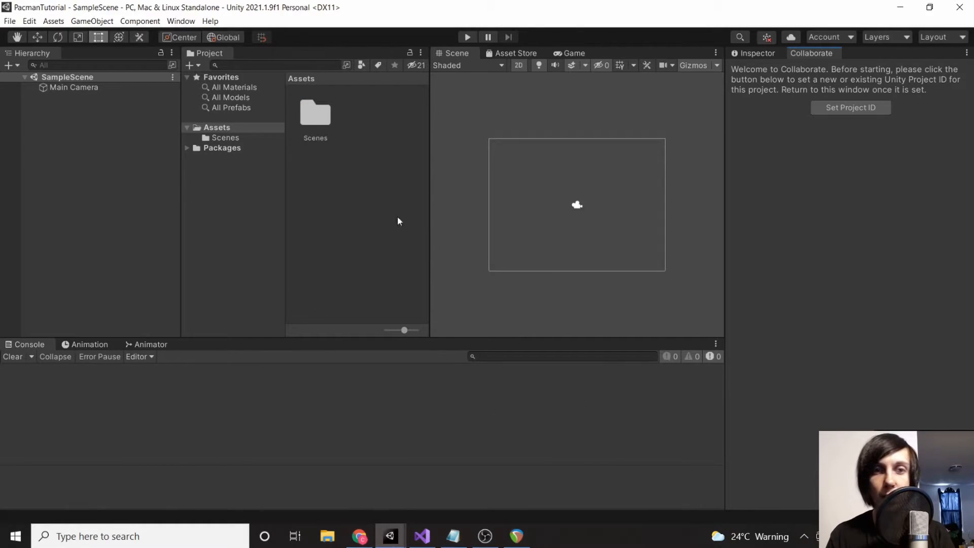
mouse_move(456, 33)
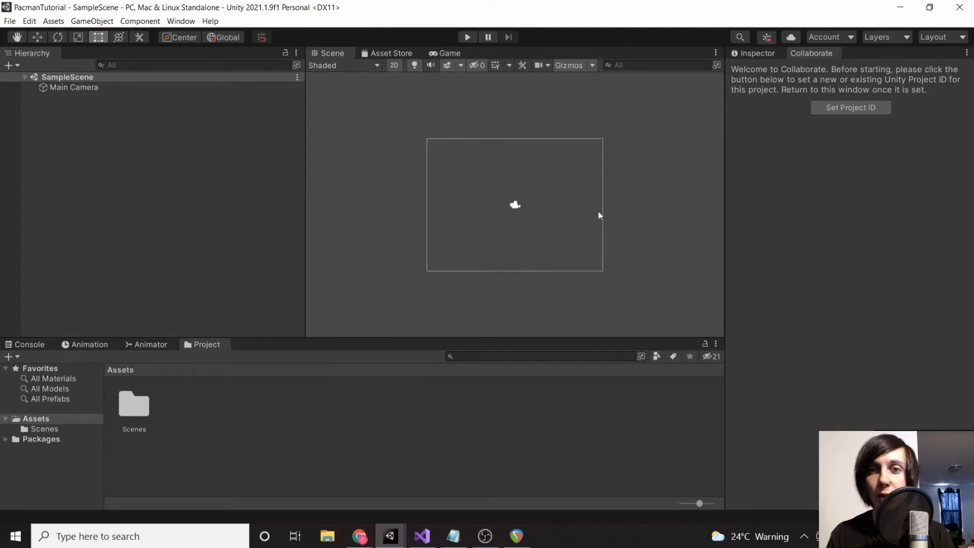
Show the Game view and narrow the Hierarchy panel to widen it
left_click(448, 53)
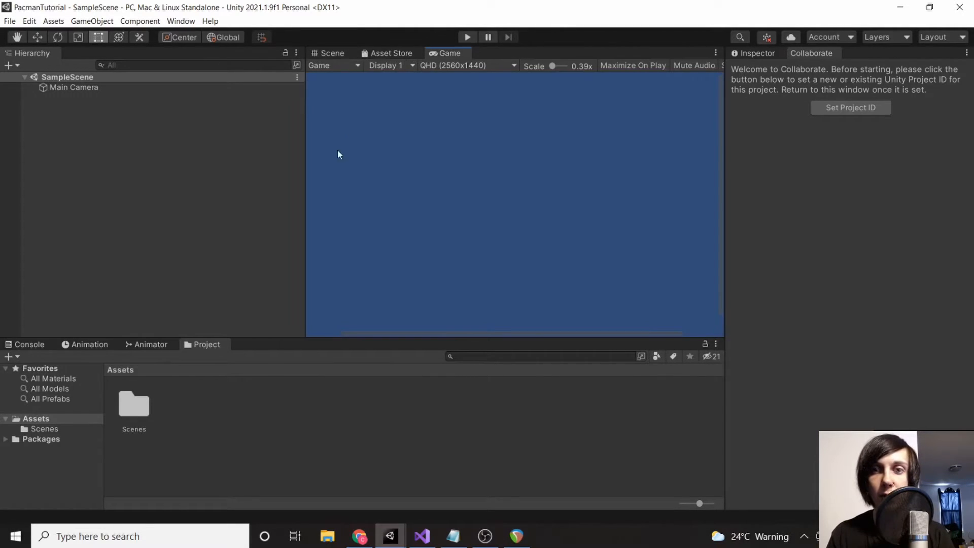
mouse_move(313, 237)
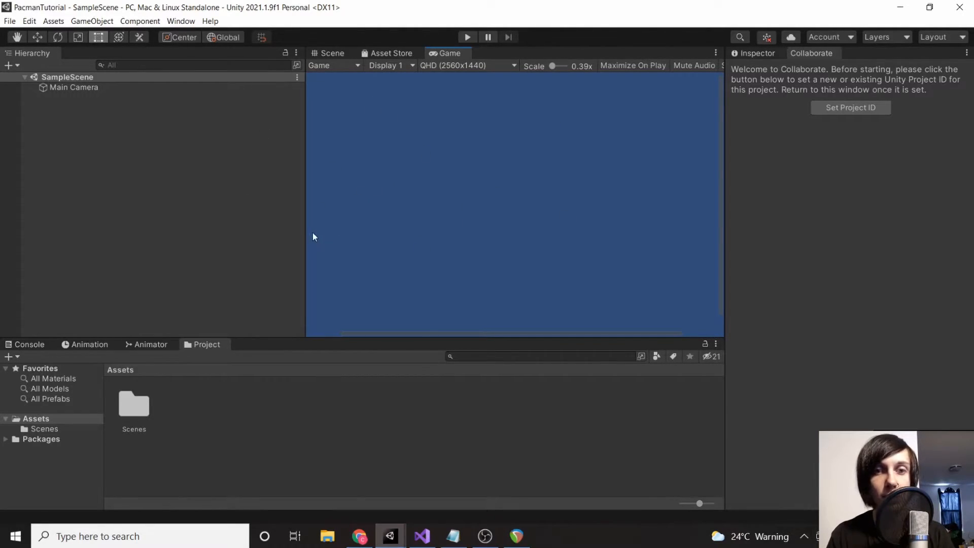
left_click_drag(305, 223, 207, 222)
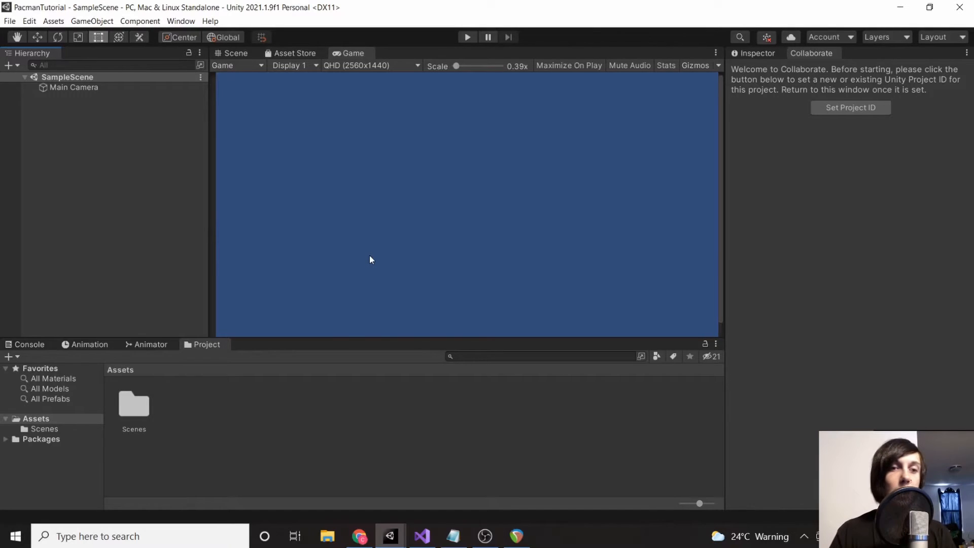
mouse_move(354, 317)
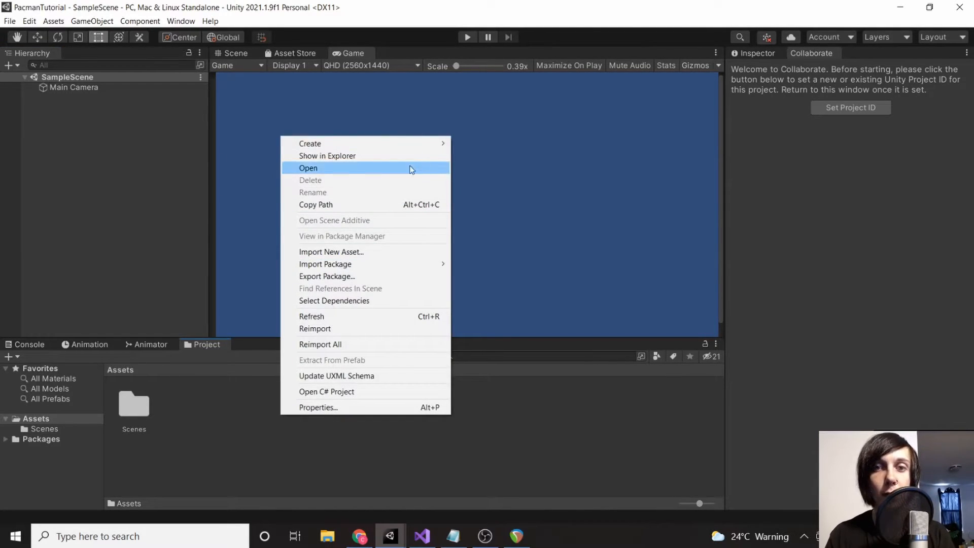
mouse_move(309, 144)
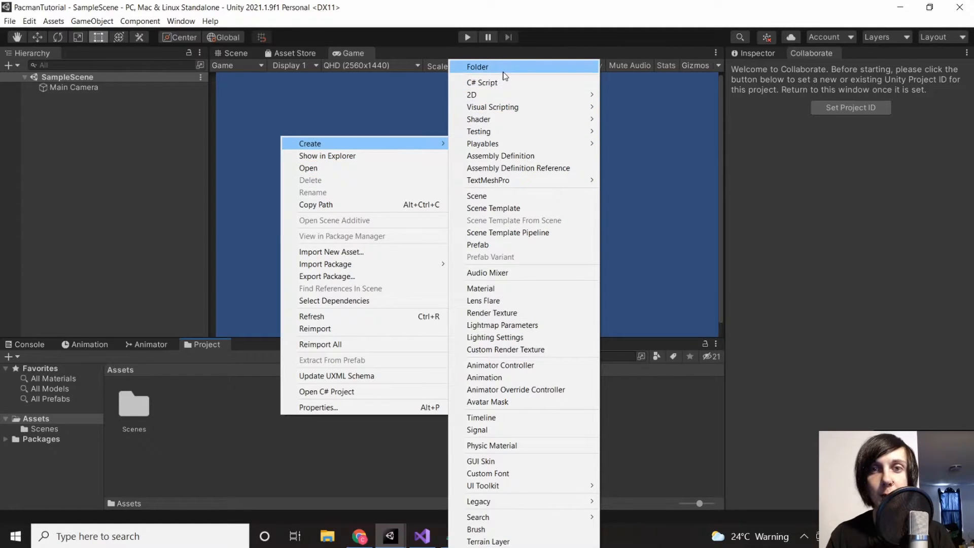
Add Sprites and Audio folders to the project's Assets
left_click(478, 66)
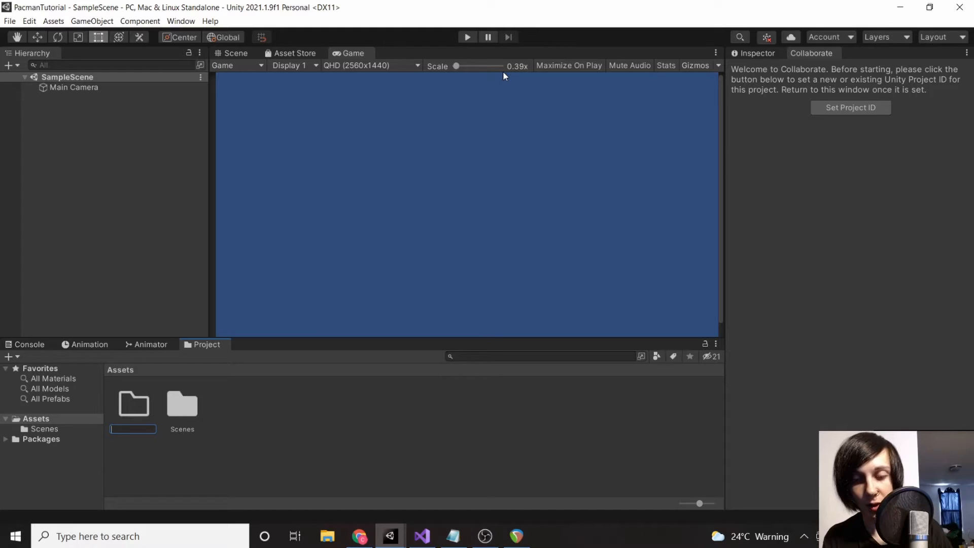
type("Sprites")
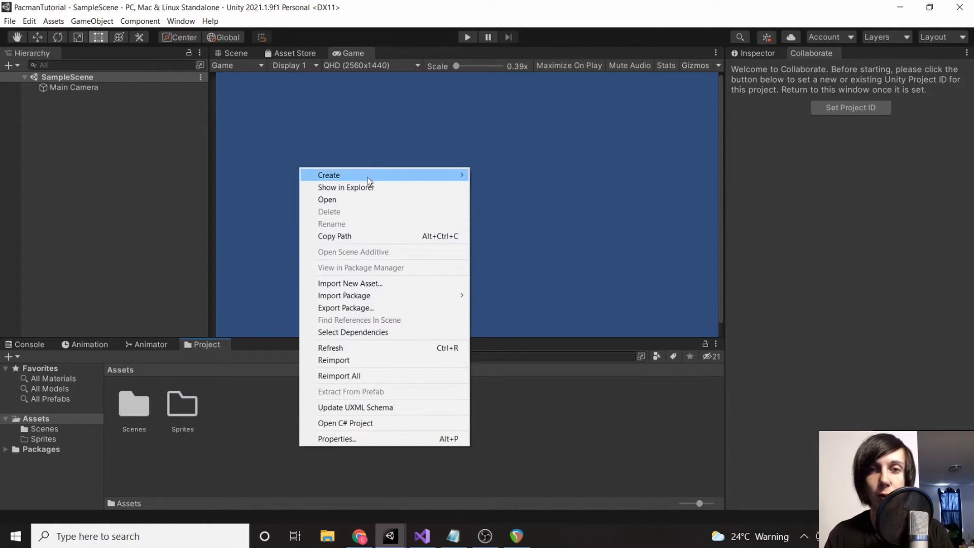
left_click(328, 175)
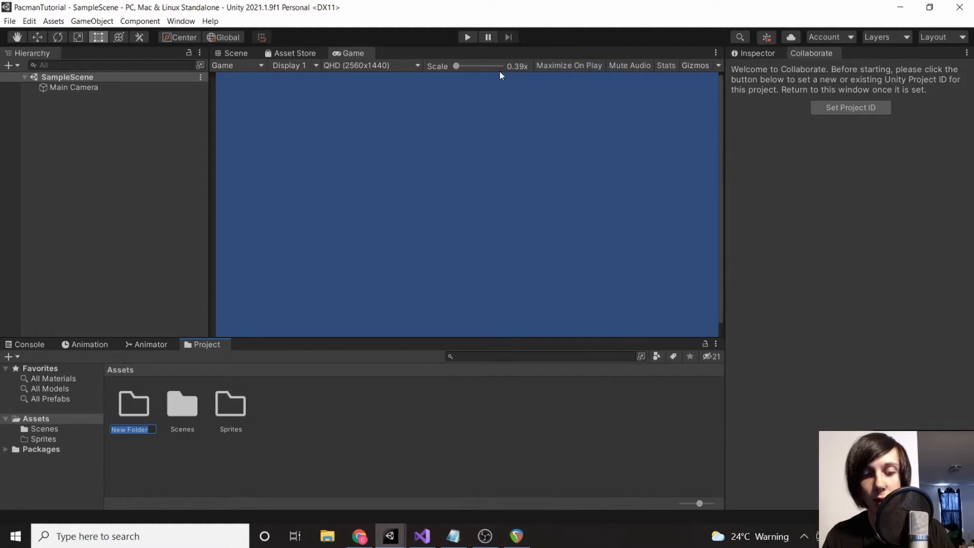
type("Audio")
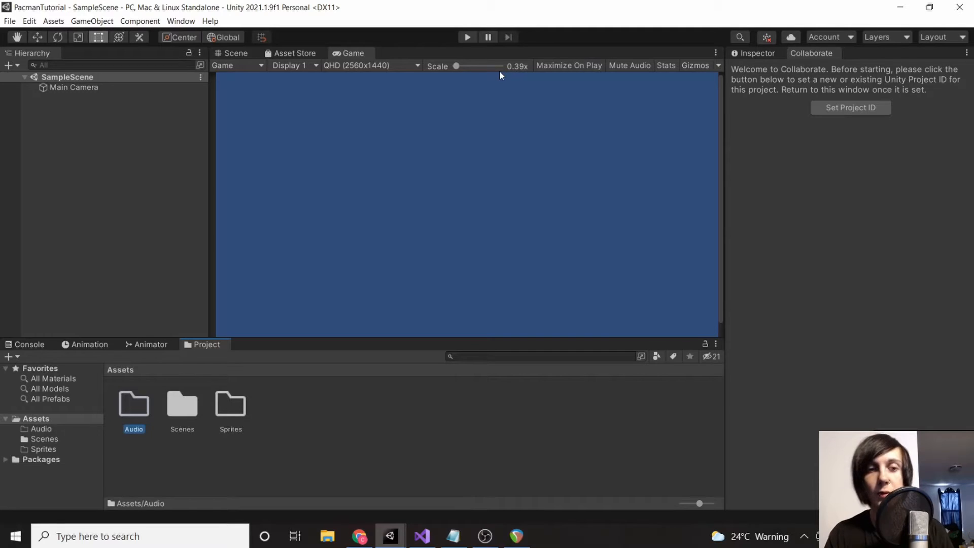
left_click(332, 421)
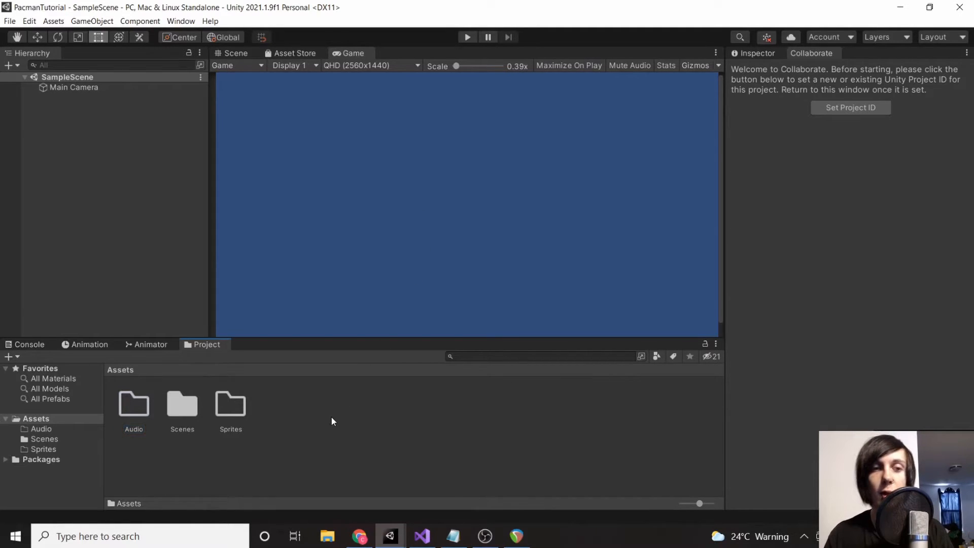
Add Scripts and Animations folders to Assets
right_click(332, 422)
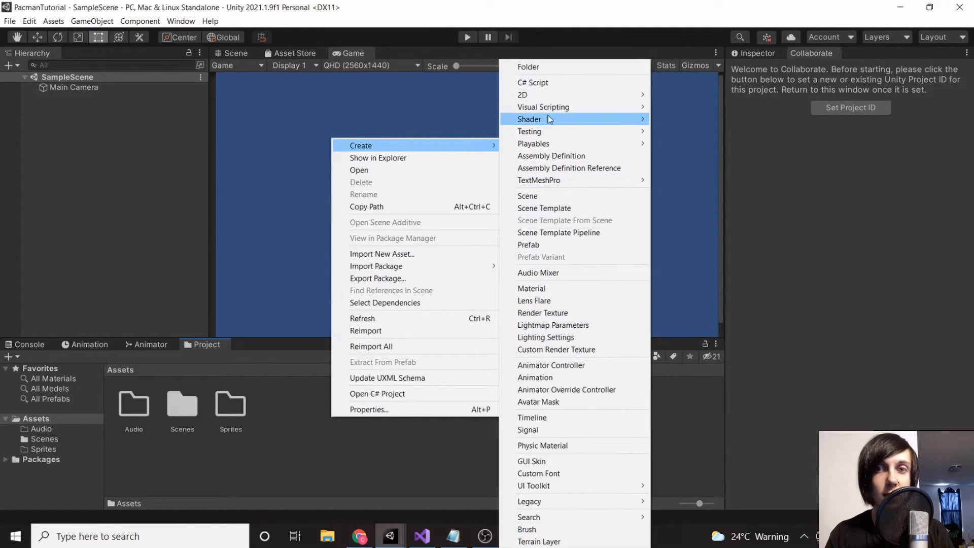
left_click(528, 66)
type("Scripts")
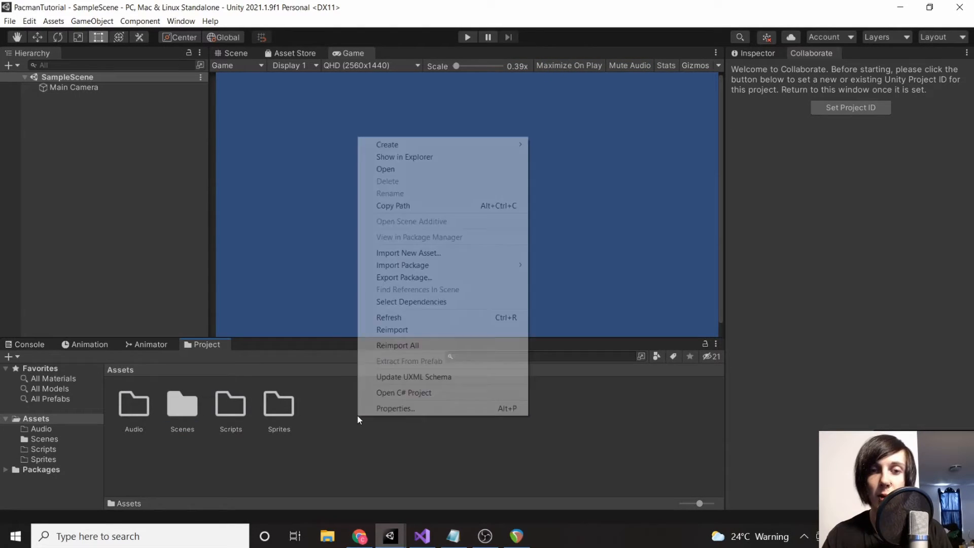
mouse_move(387, 144)
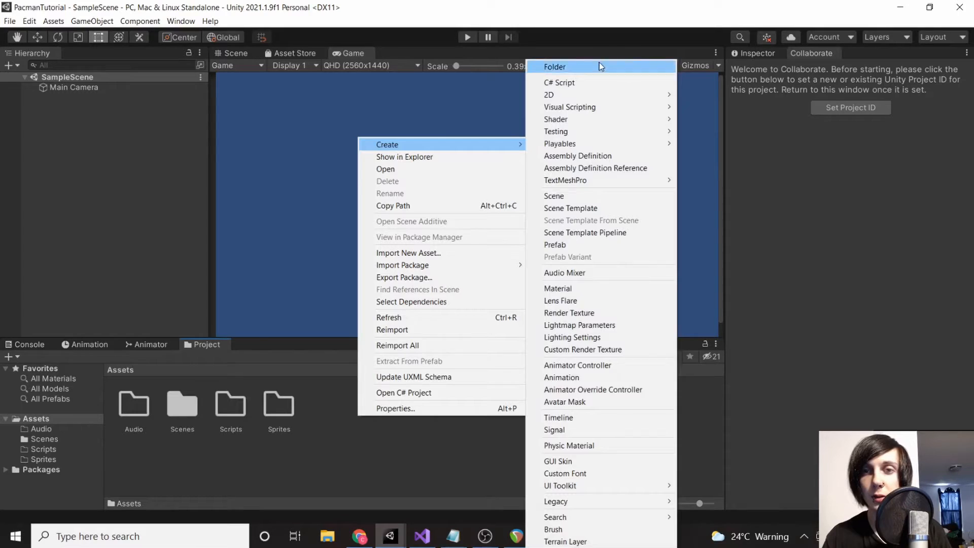
left_click(553, 67)
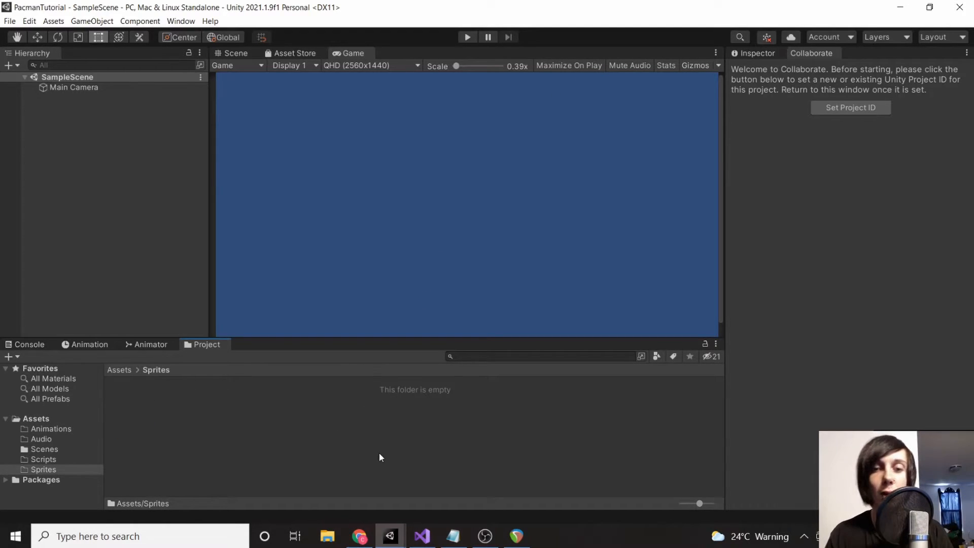
Download the Sprites folder as a zip from its breadcrumb menu in Drive
left_click(360, 537)
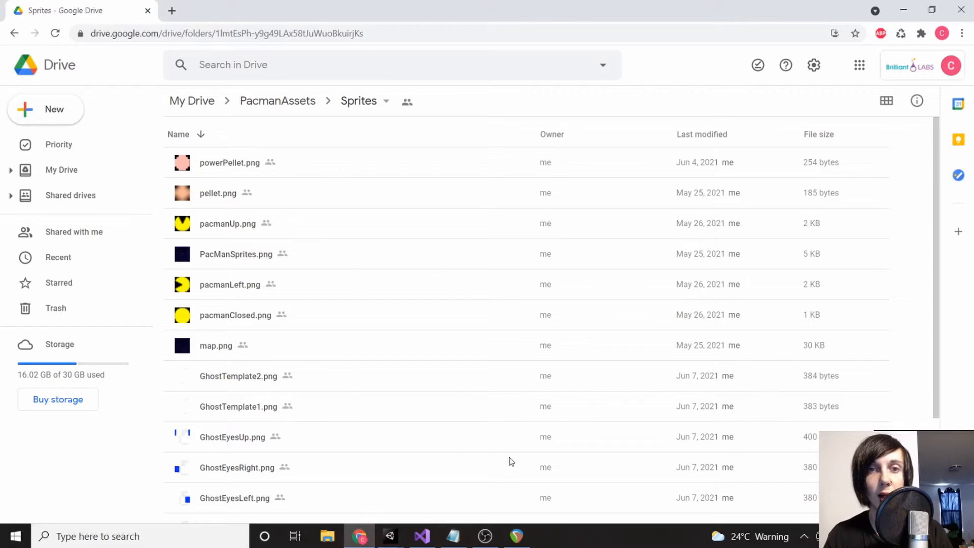
mouse_move(656, 284)
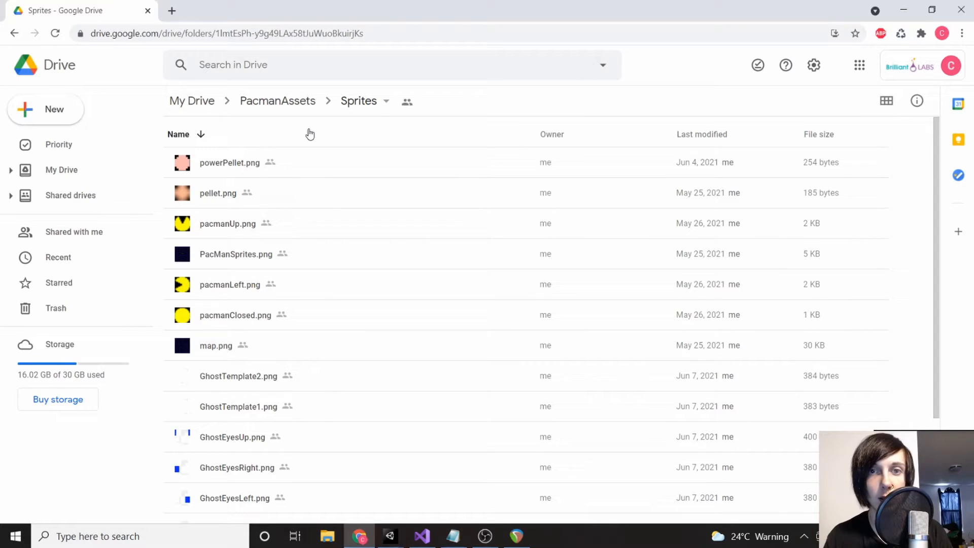
left_click(384, 100)
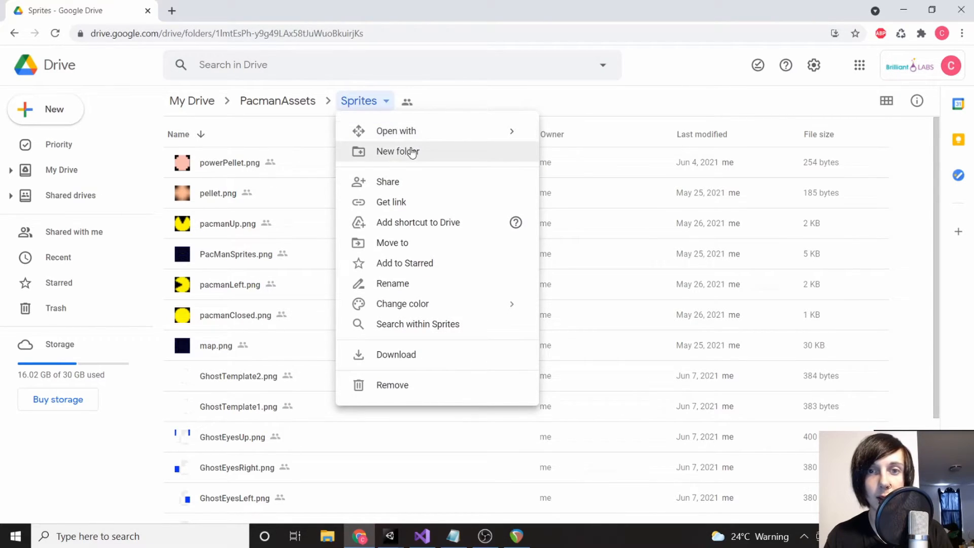
mouse_move(407, 196)
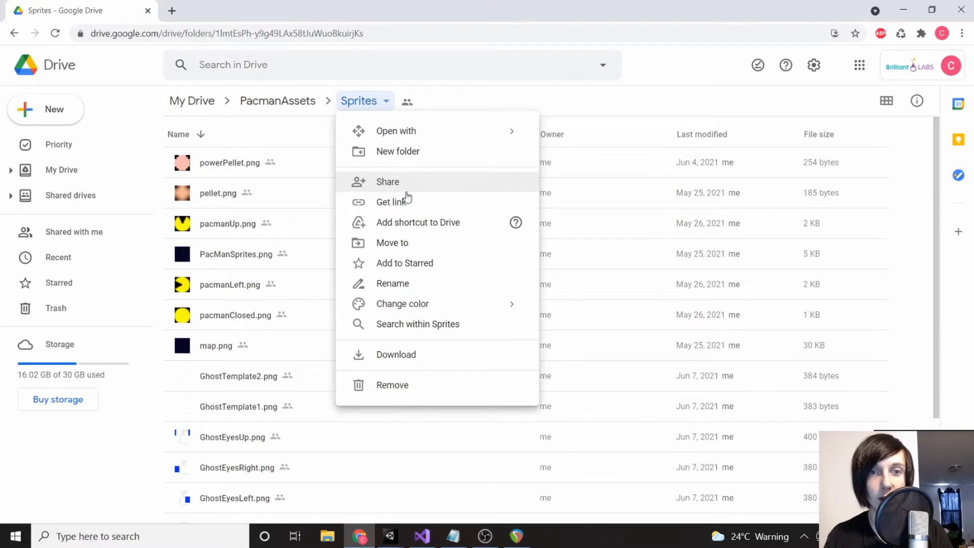
mouse_move(403, 362)
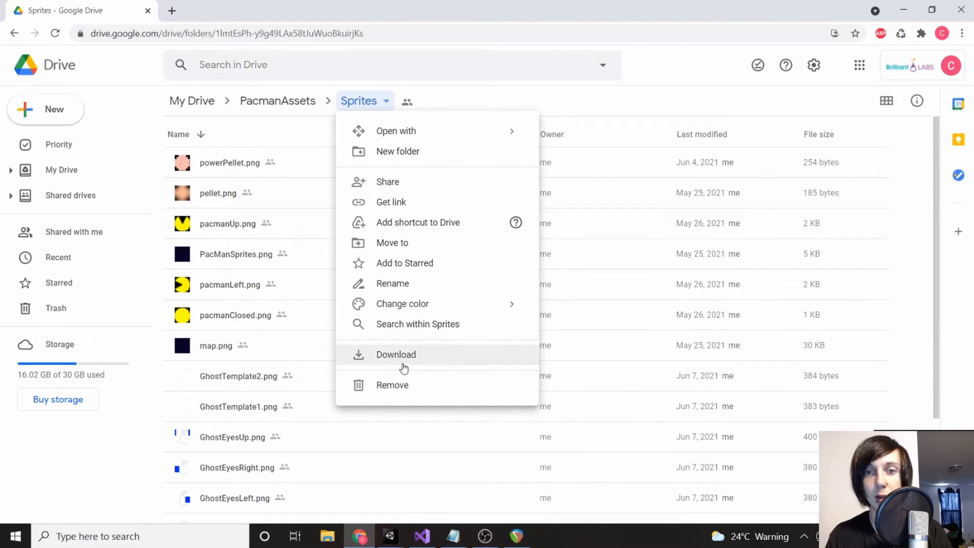
left_click(395, 354)
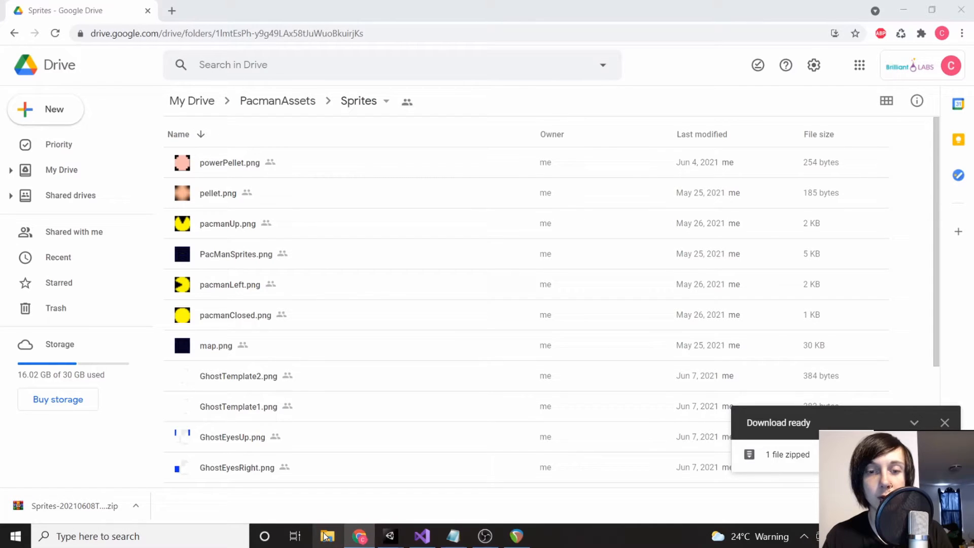
Extract the Sprites zip from Downloads and browse the 17 extracted PNGs
right_click(373, 278)
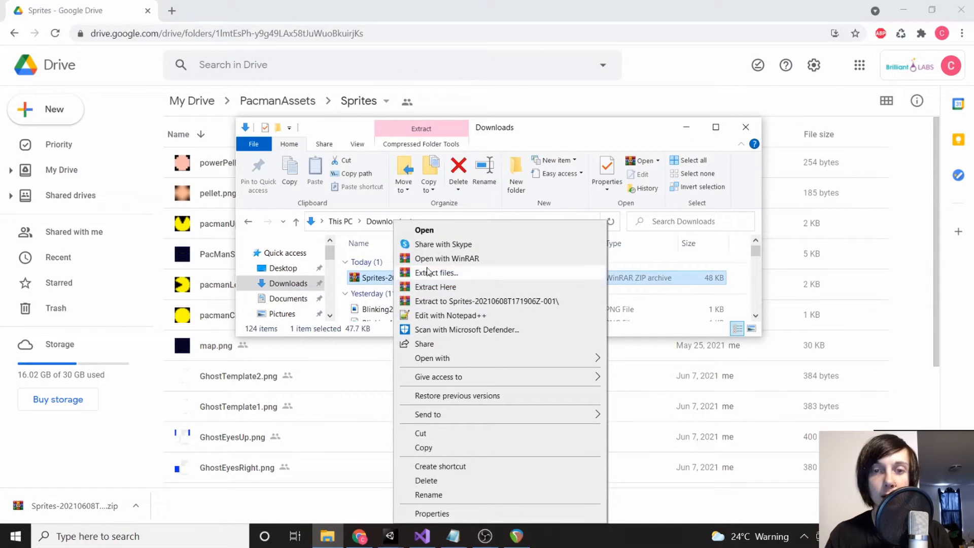
left_click(436, 273)
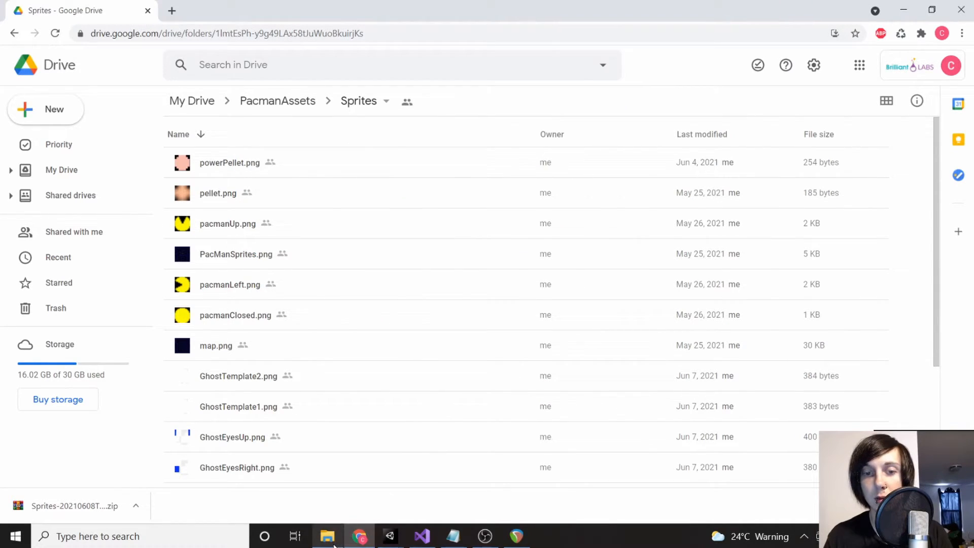
left_click(327, 536)
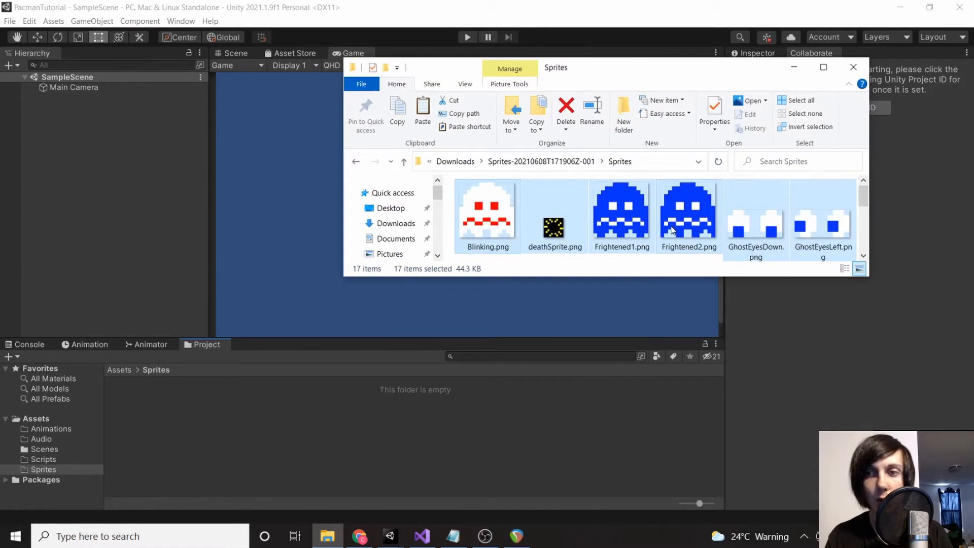
scroll("down", 3)
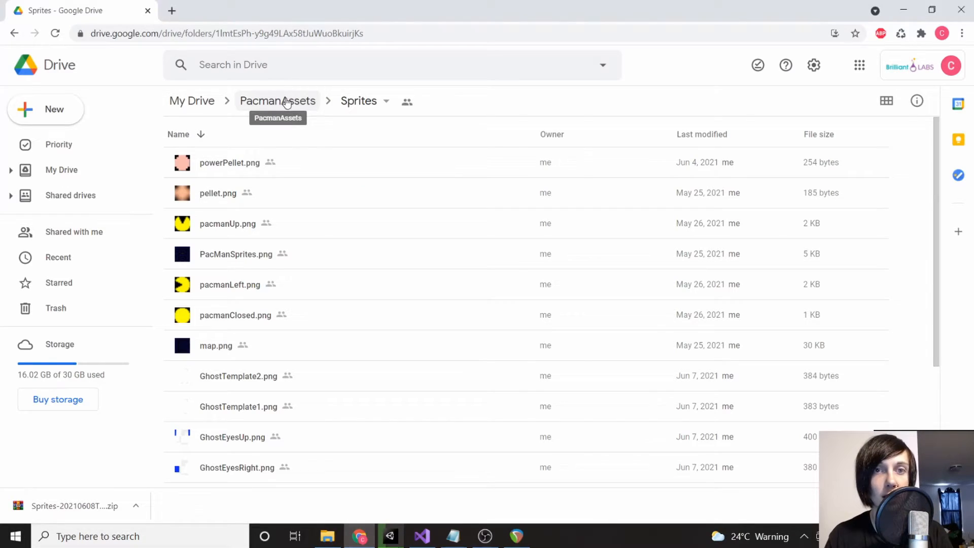
Go up to PacmanAssets and download the Audio folder as a zip
left_click(277, 101)
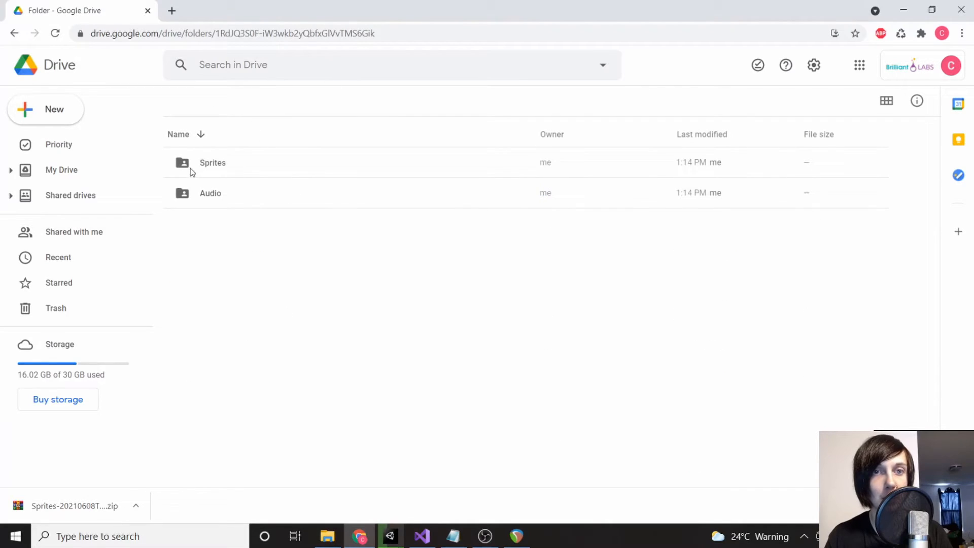
left_click(211, 193)
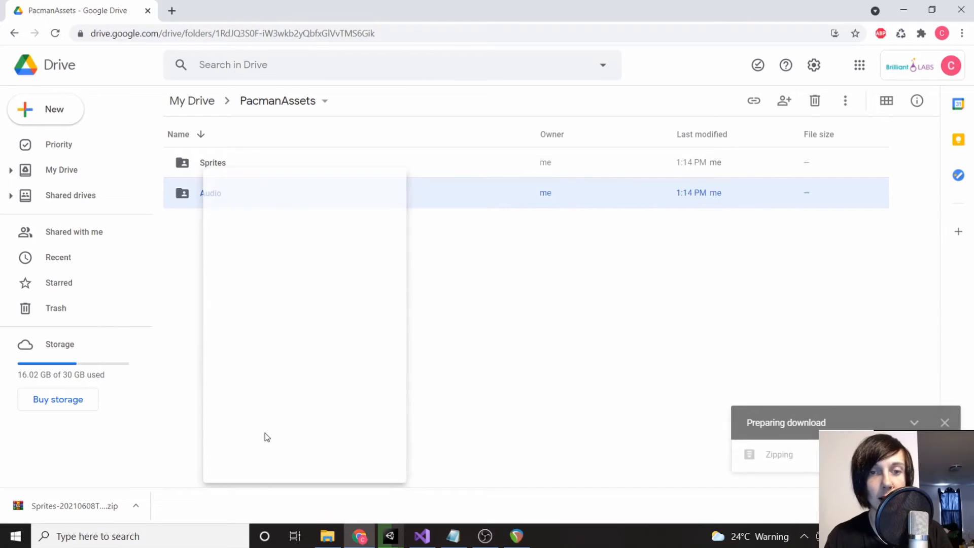
left_click(485, 536)
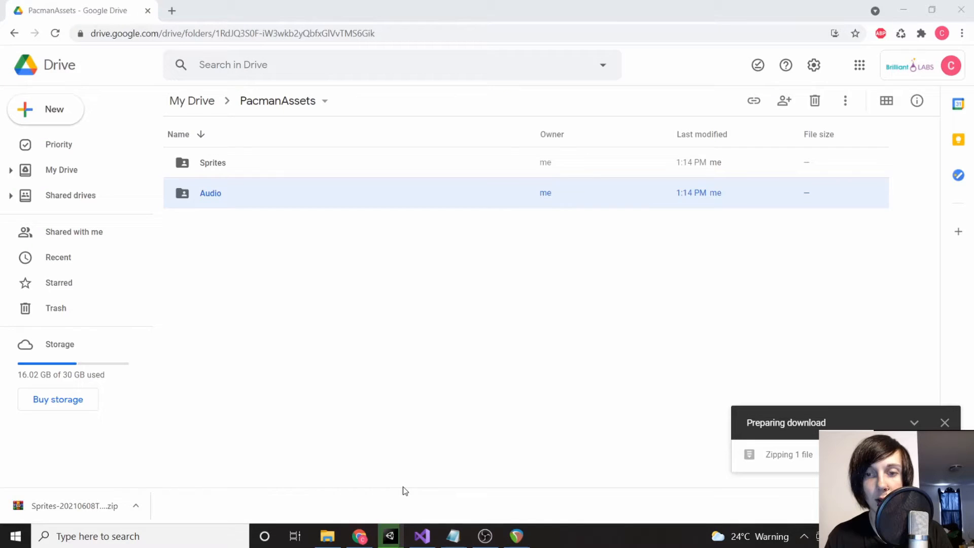
left_click(390, 536)
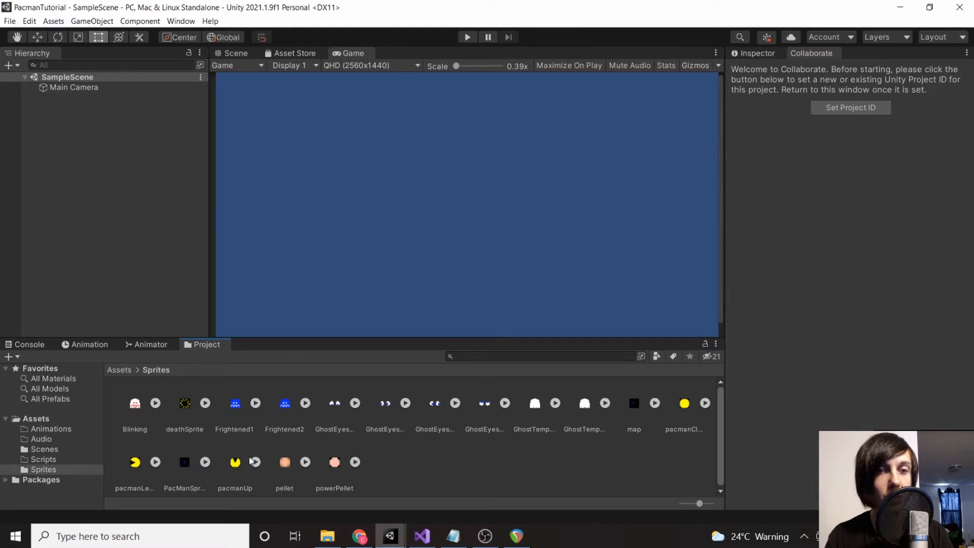
Import the 18 Pac-Man sound clips, from credit and death to munch and siren, into Assets/Audio
left_click(120, 370)
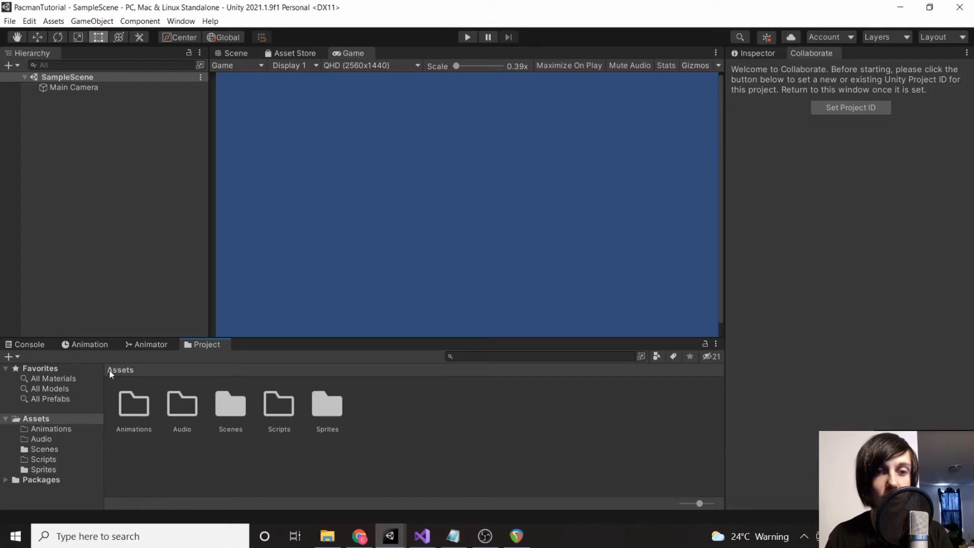
double_click(182, 404)
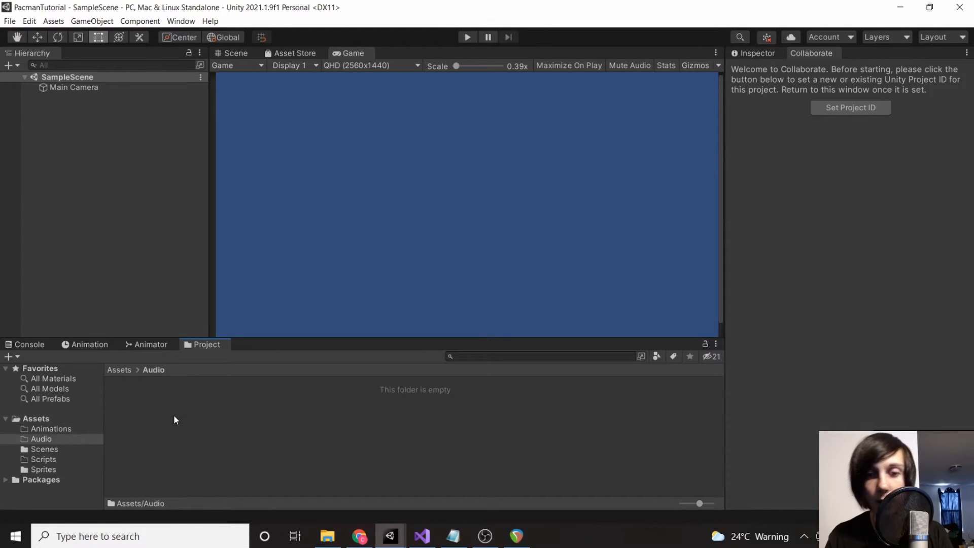
left_click(327, 537)
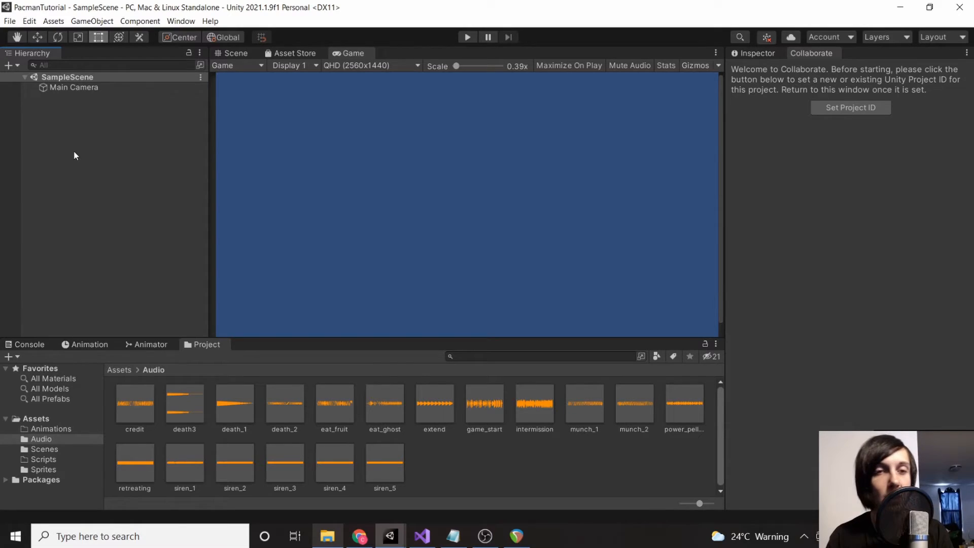
Create an empty GameObject in SampleScene next to Main Camera and name it Background
right_click(74, 155)
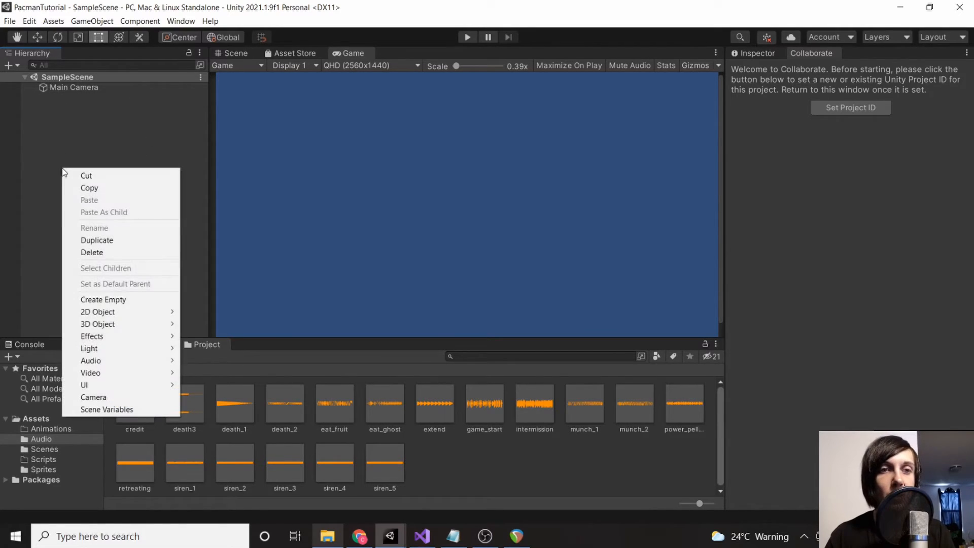
left_click(22, 110)
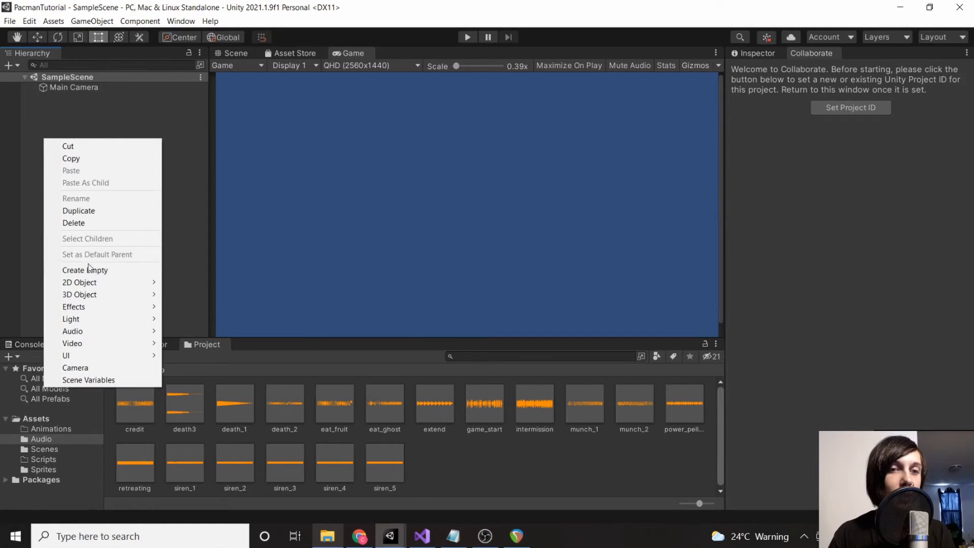
mouse_move(85, 270)
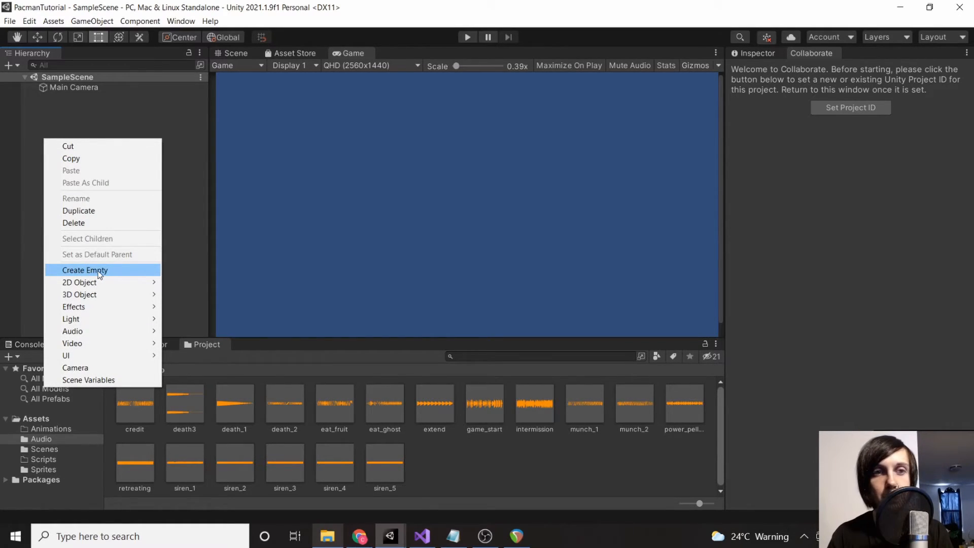
left_click(85, 269)
type("Background")
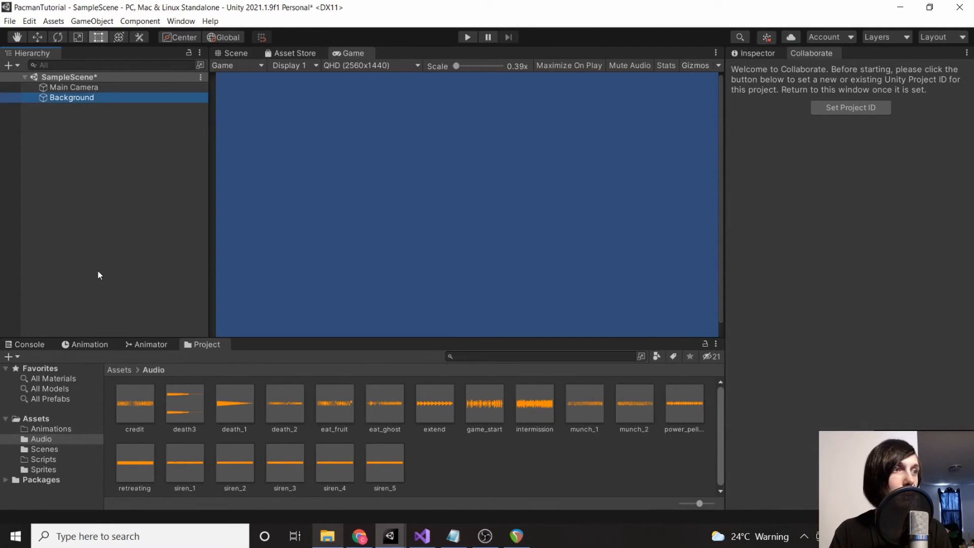
left_click(757, 53)
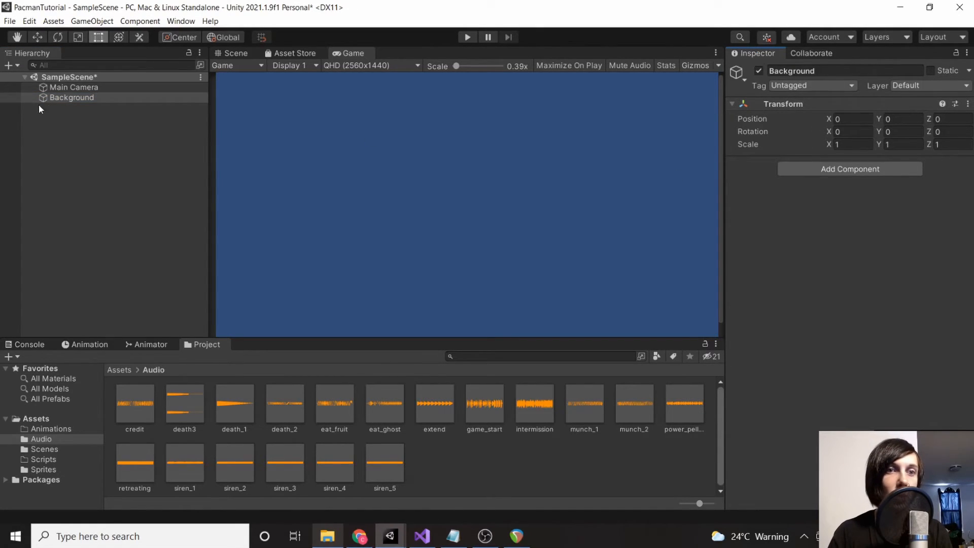
left_click(71, 97)
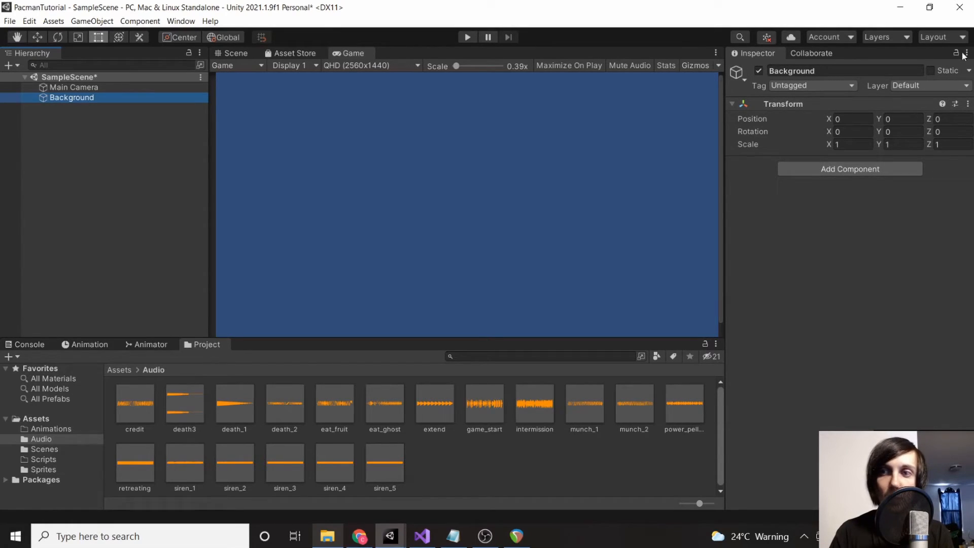
mouse_move(854, 221)
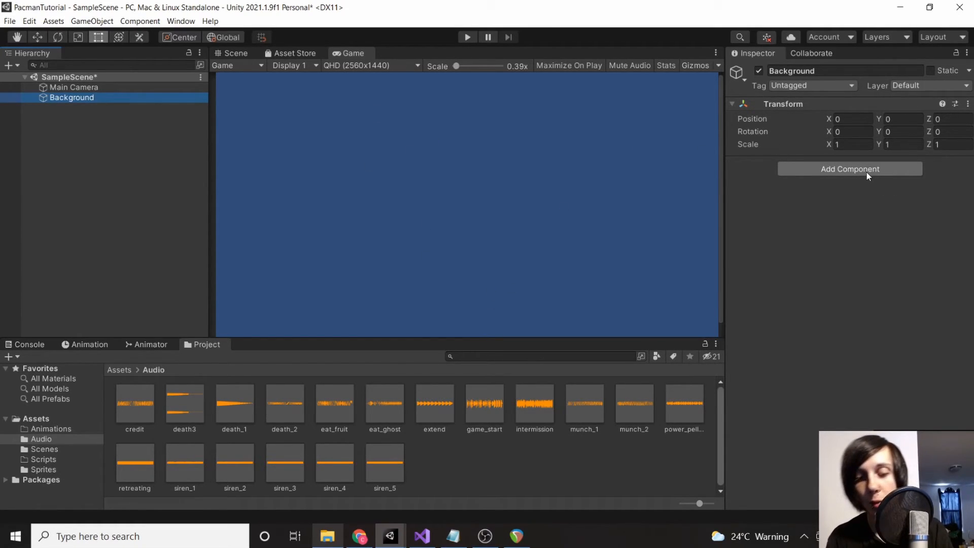
Search 'spri' and attach a Sprite Renderer component to Background
type("sprite ren")
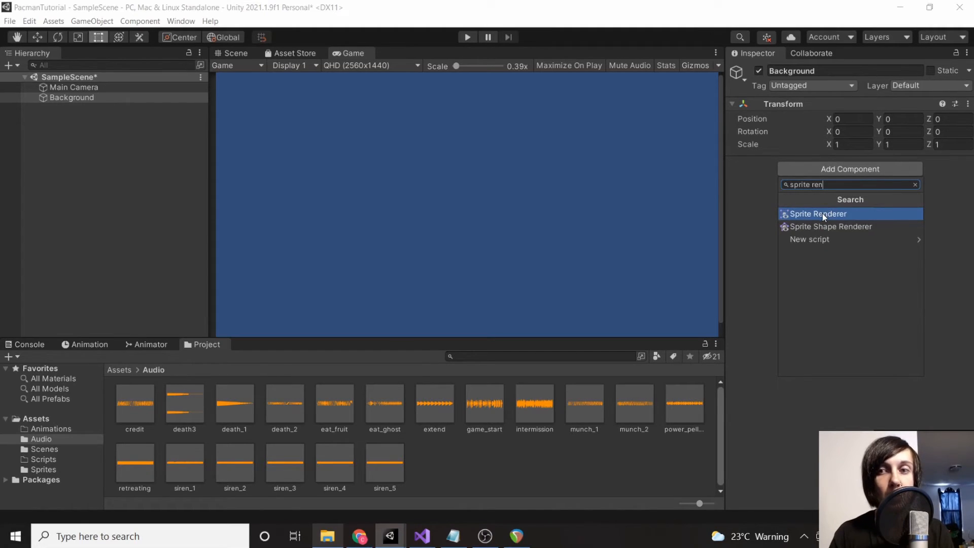
left_click(818, 214)
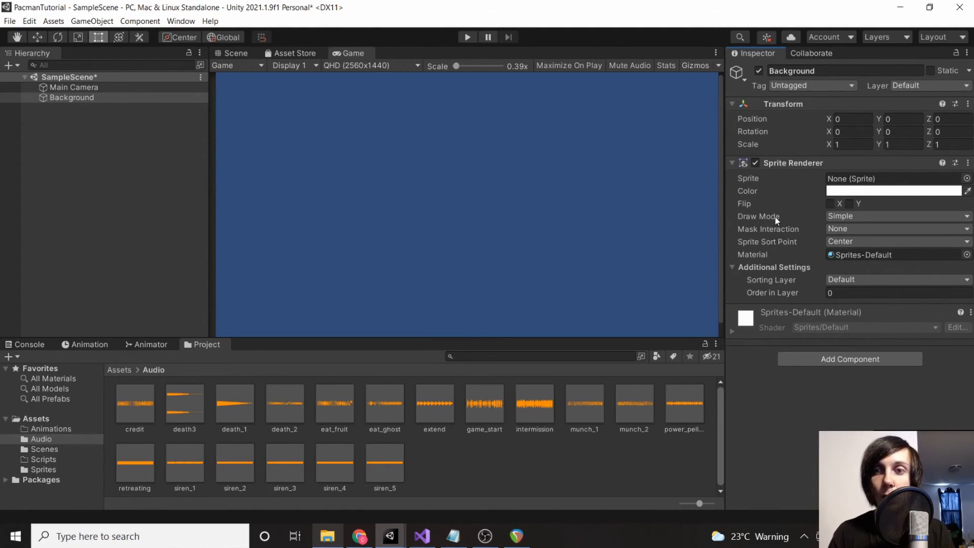
mouse_move(758, 216)
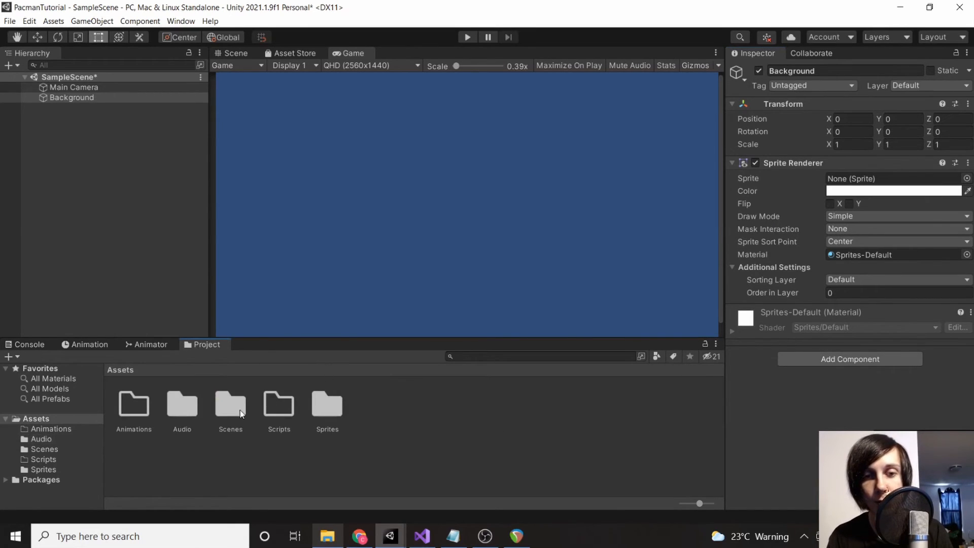
Compare the map and PacManSprites import settings, then assign the map sprite to Background's Sprite Renderer
double_click(327, 403)
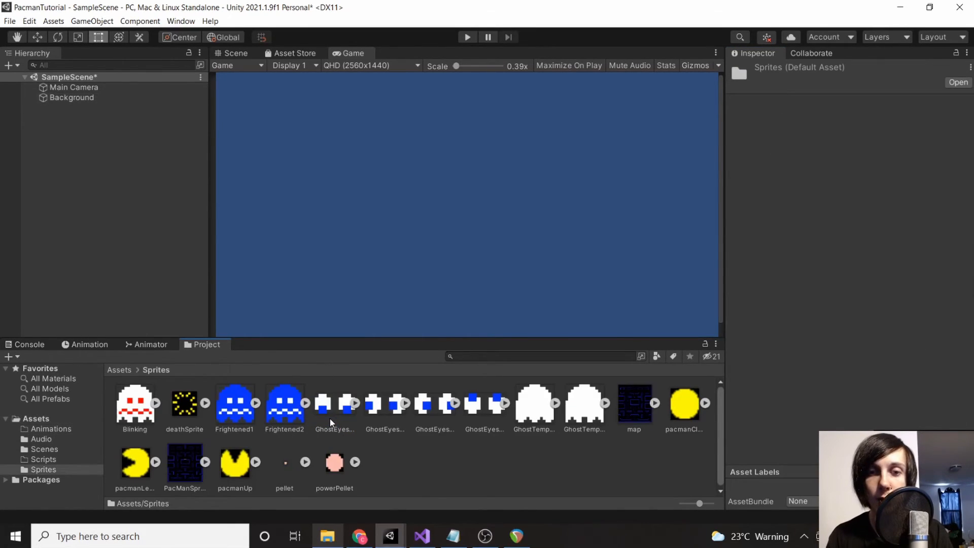
mouse_move(407, 438)
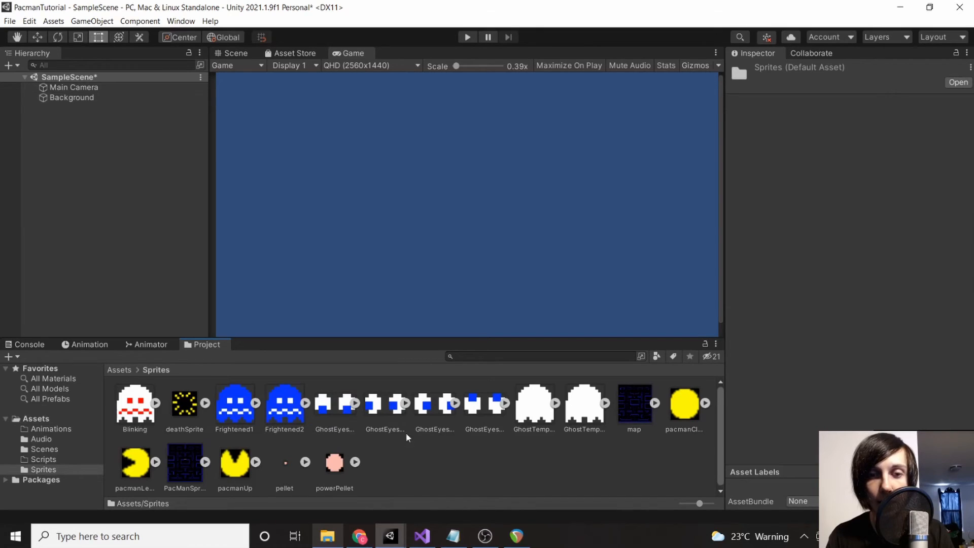
left_click(634, 404)
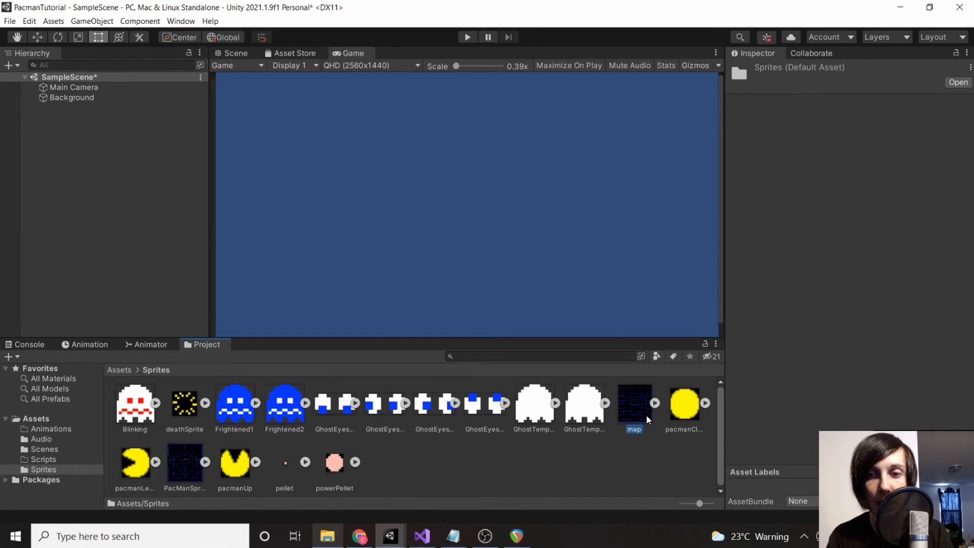
left_click(185, 461)
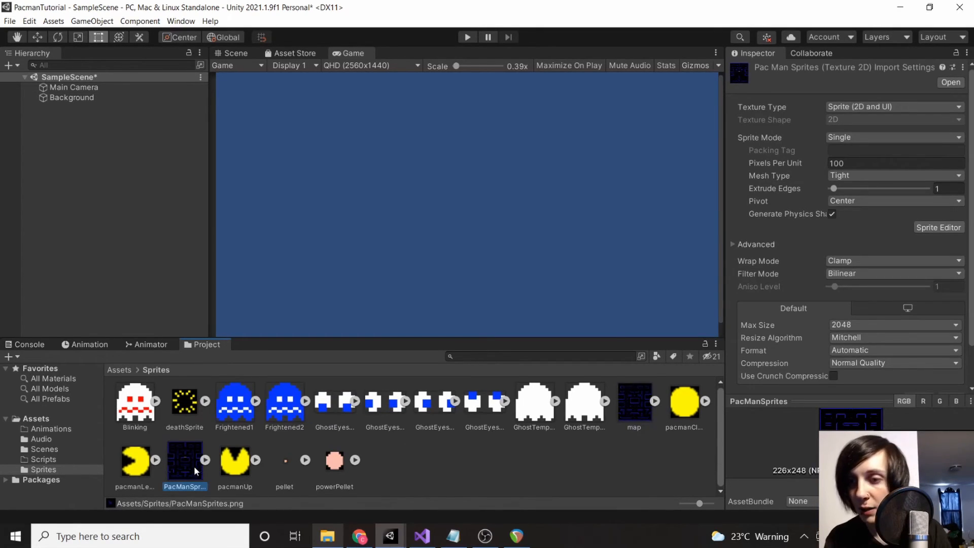
left_click(634, 403)
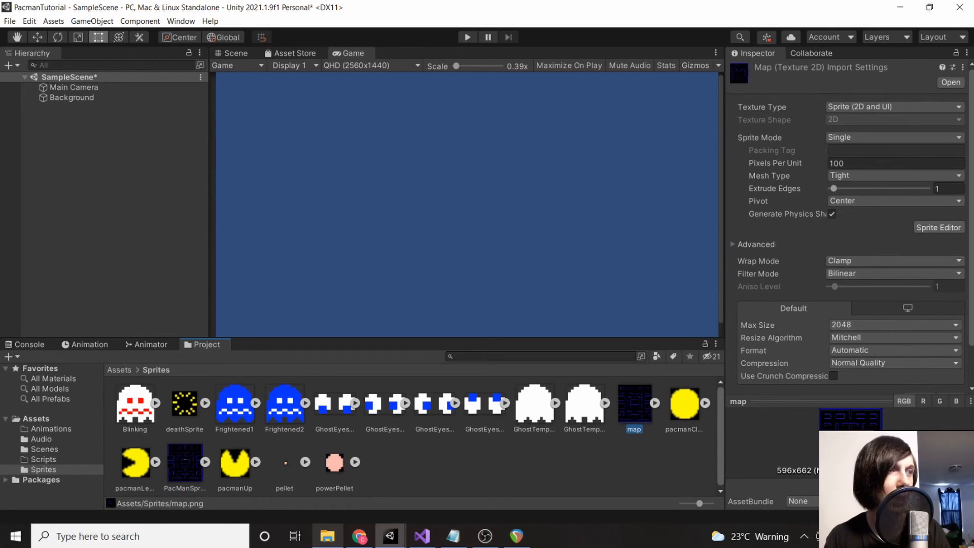
mouse_move(639, 279)
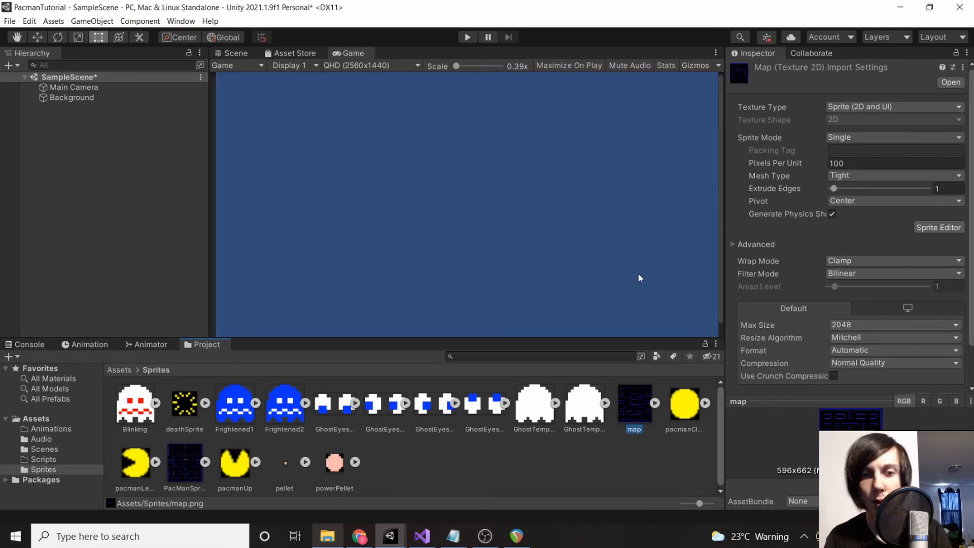
left_click(184, 462)
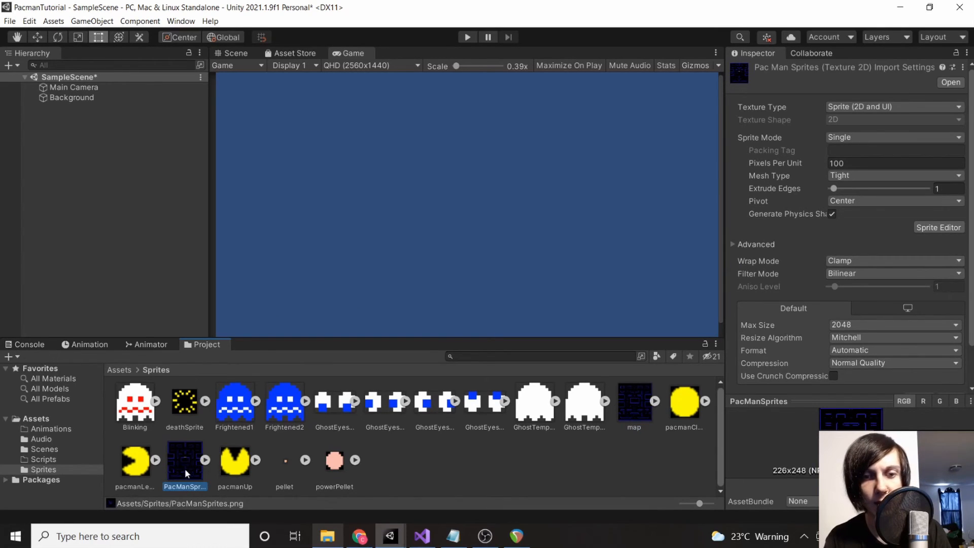
mouse_move(568, 459)
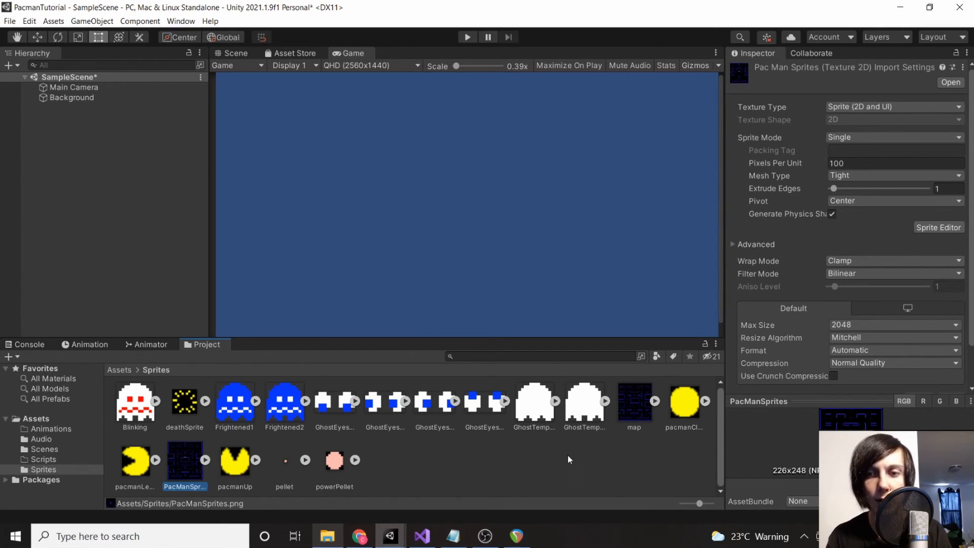
left_click(633, 401)
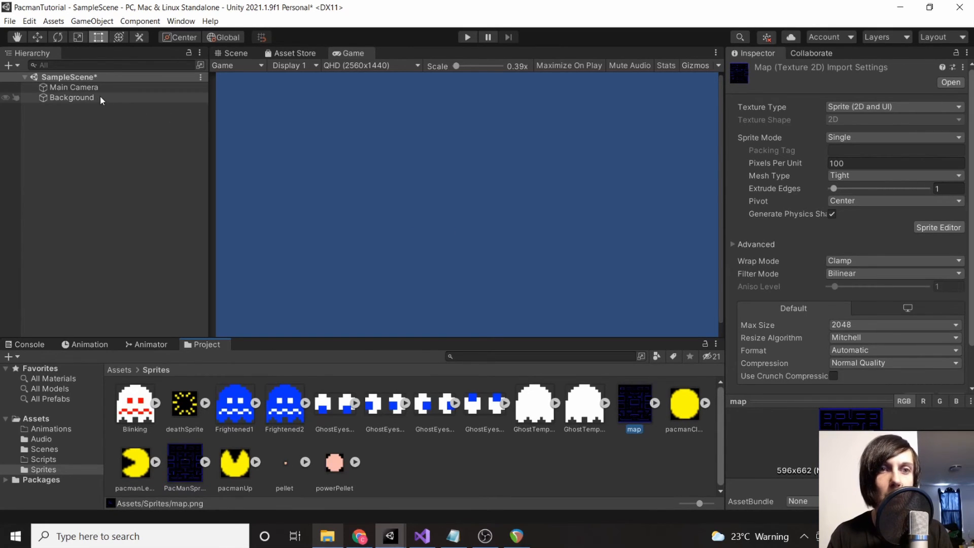
left_click(72, 98)
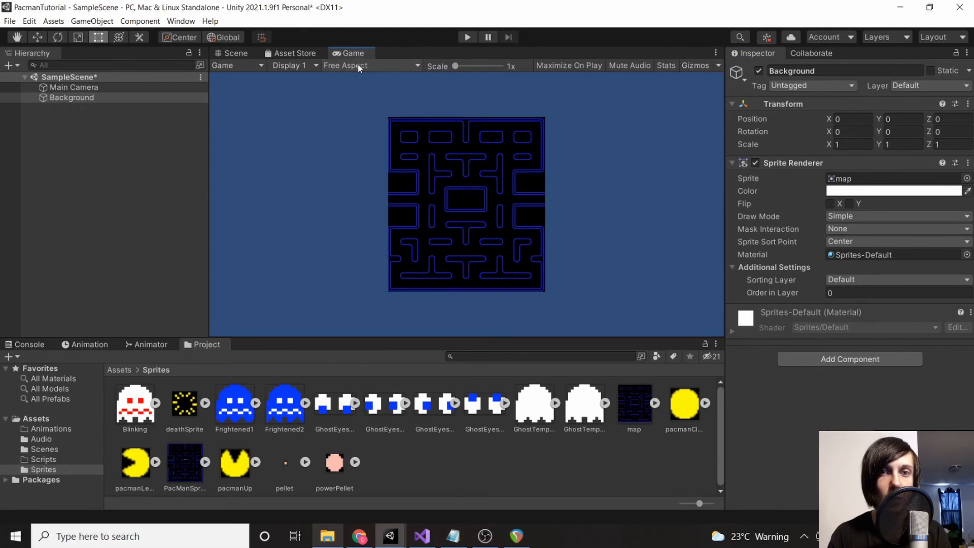
Set Background's Transform Scale X and Y to 1.4
left_click(370, 65)
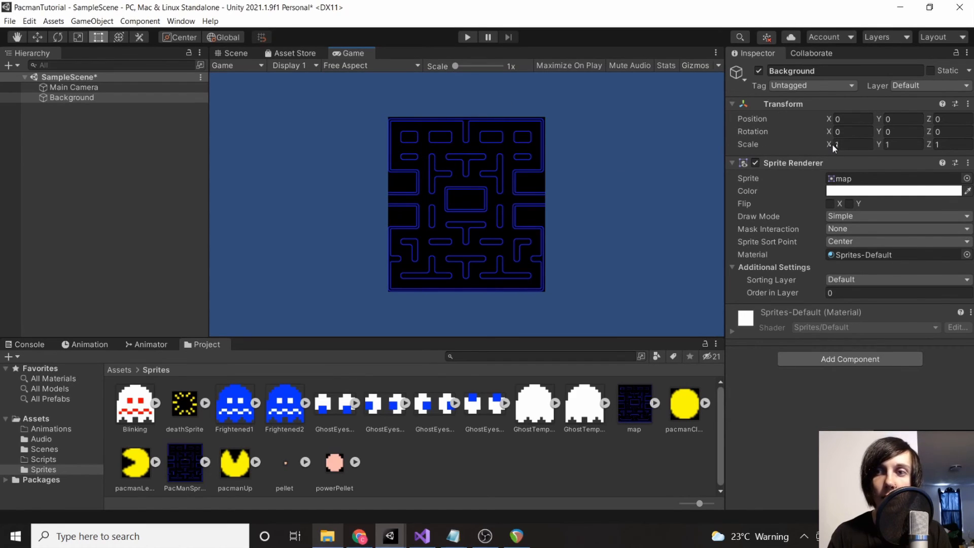
mouse_move(878, 147)
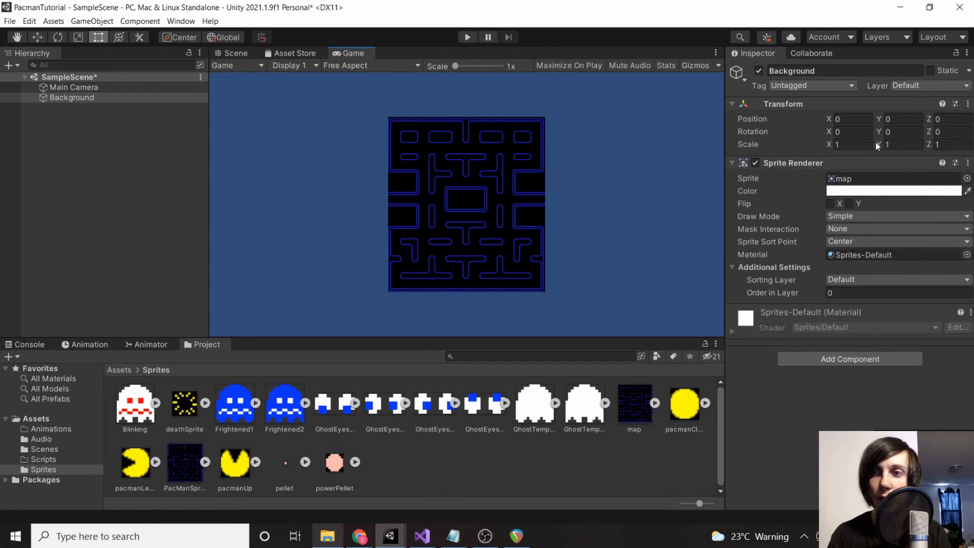
type("1.43")
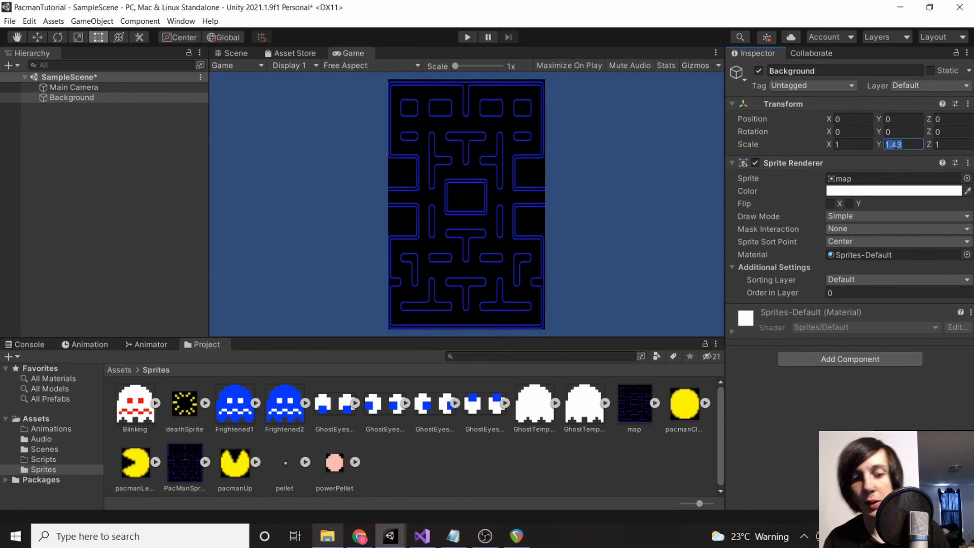
type("1.4")
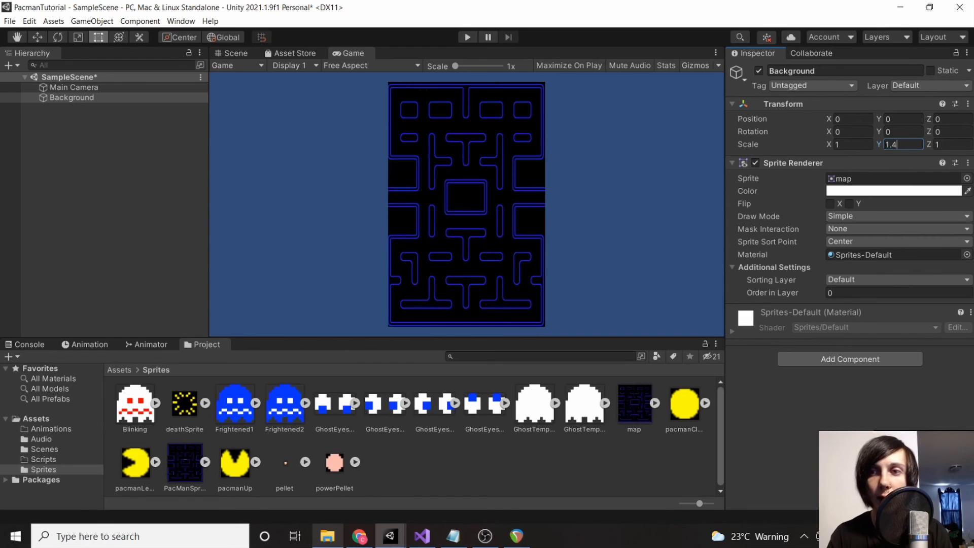
type("1.4")
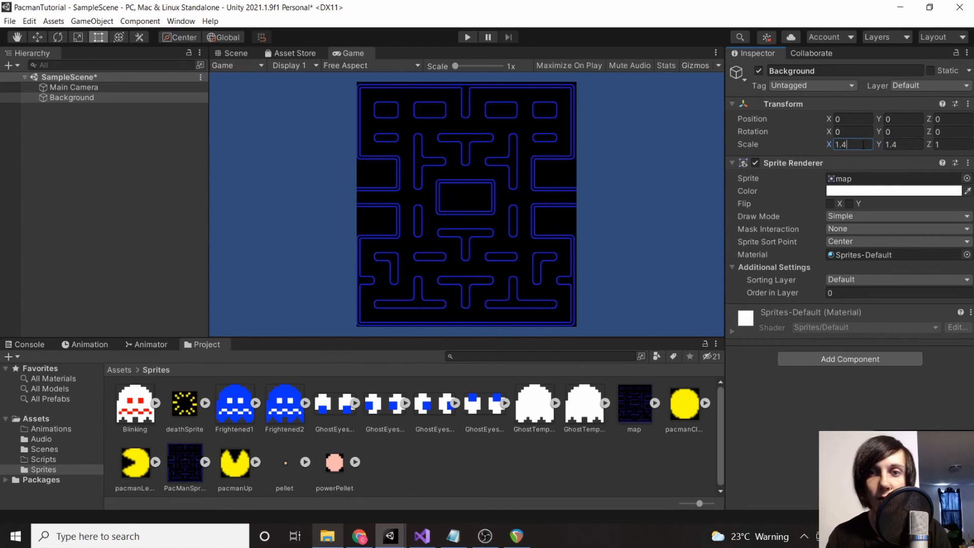
mouse_move(466, 261)
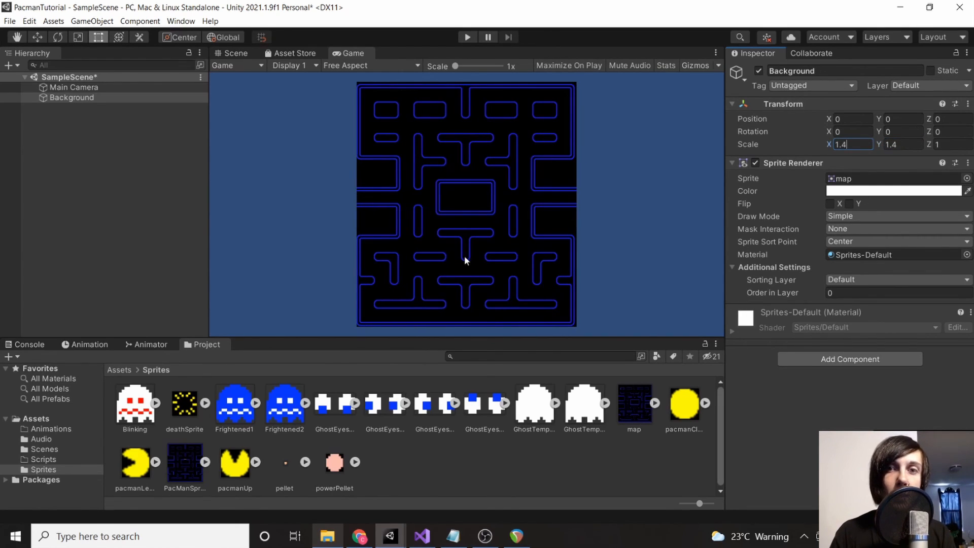
left_click(72, 98)
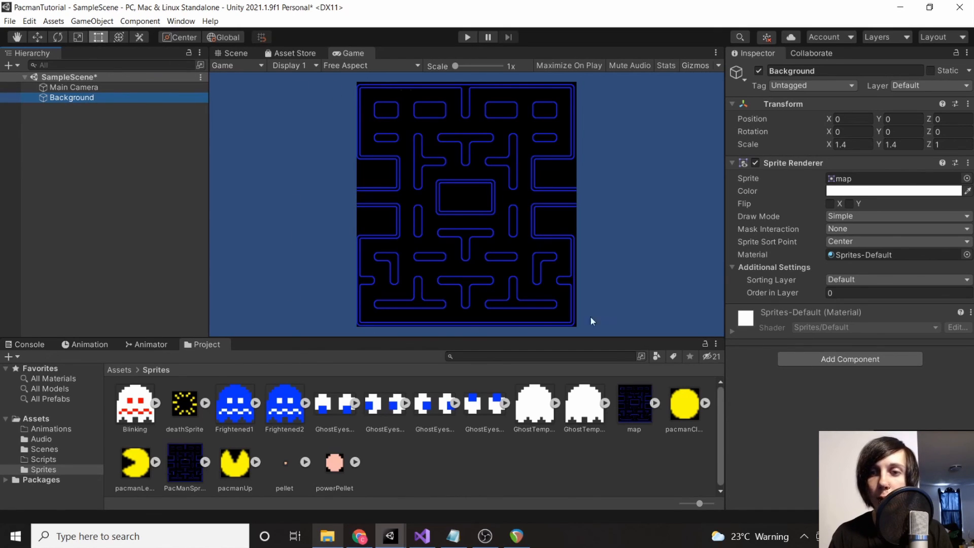
Set the Main Camera's background colour to solid black (RGB 0,0,0)
left_click(74, 87)
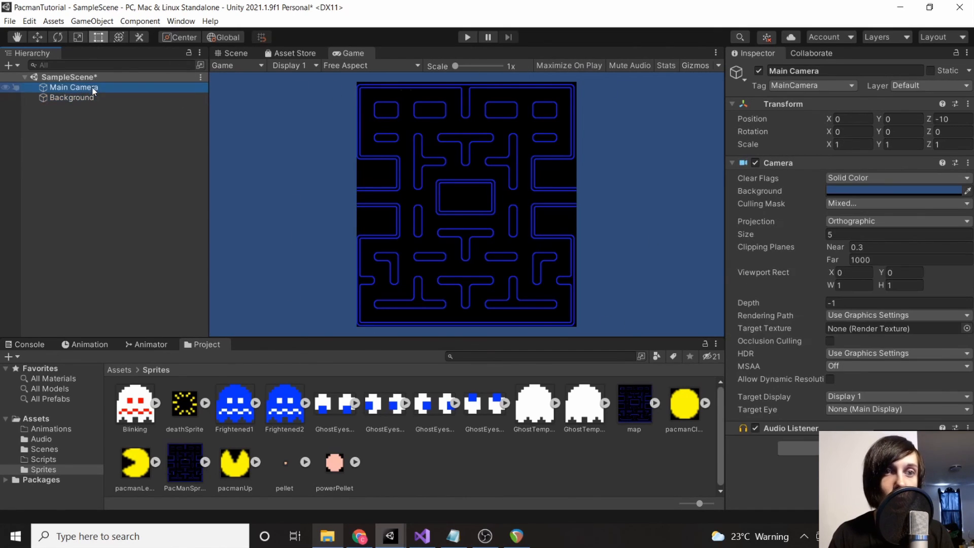
left_click(895, 191)
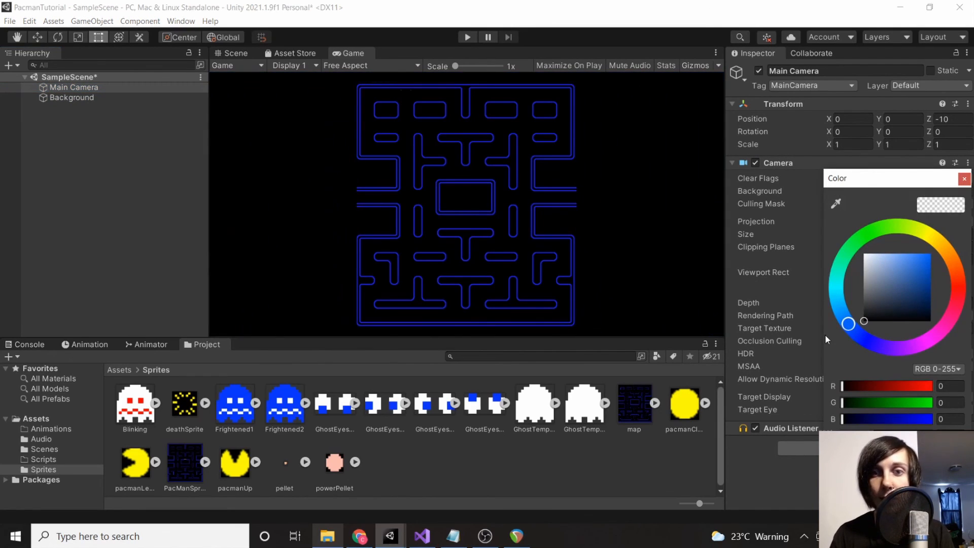
left_click(964, 178)
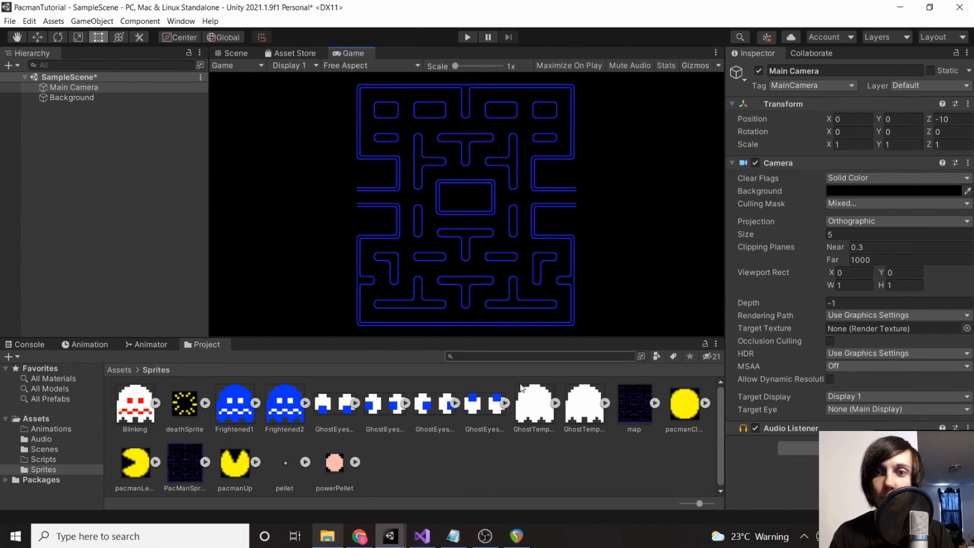
left_click(72, 98)
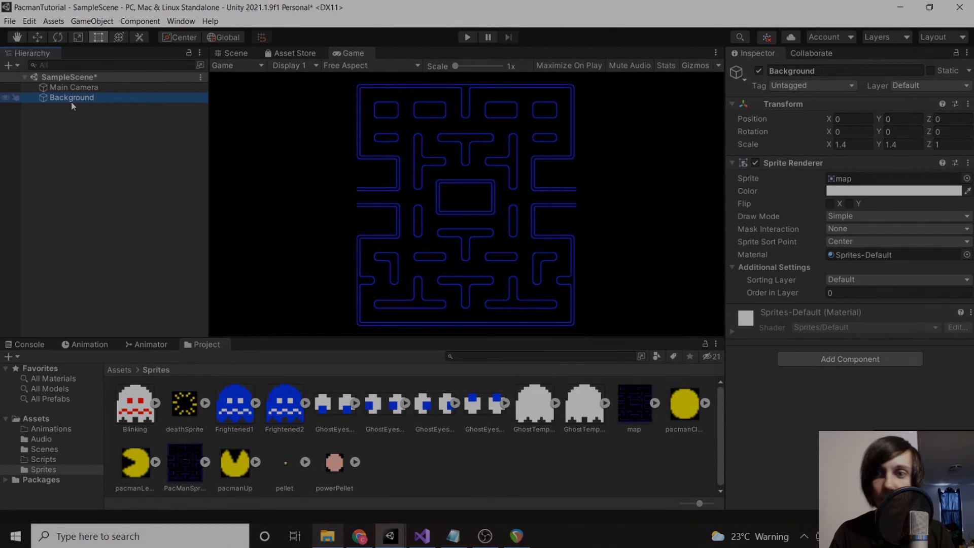